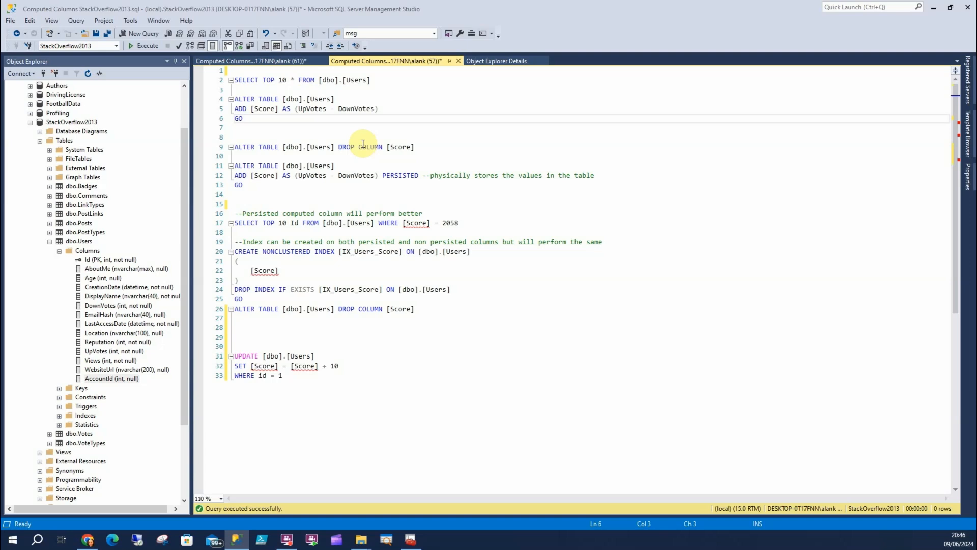
mouse_move(405, 85)
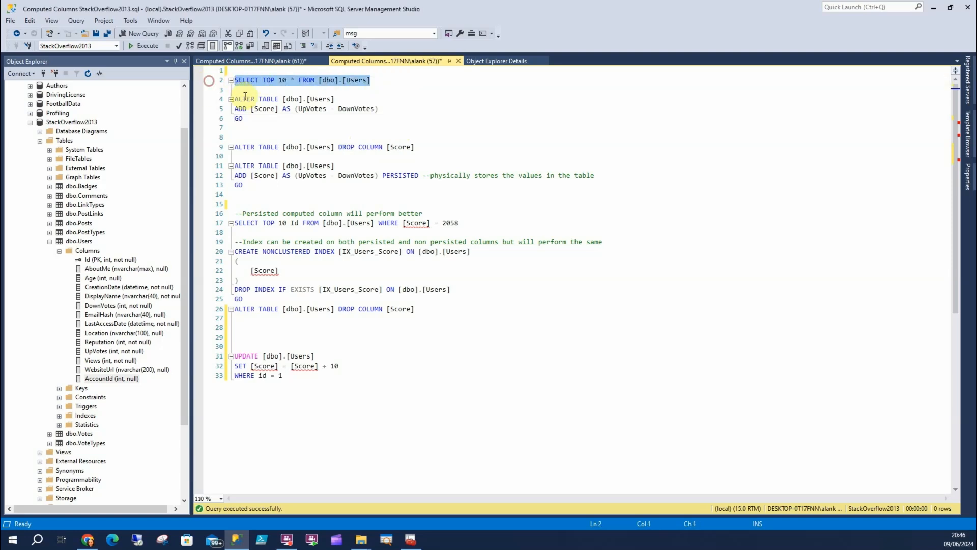
Run SELECT TOP 10 * FROM dbo.Users and scroll through the ten returned rows.
left_click(145, 45)
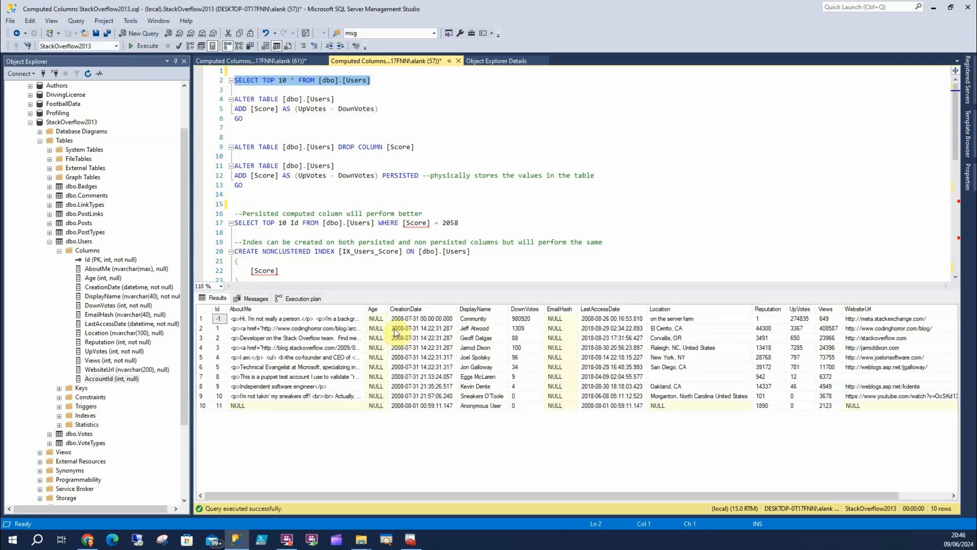
scroll("right", 3)
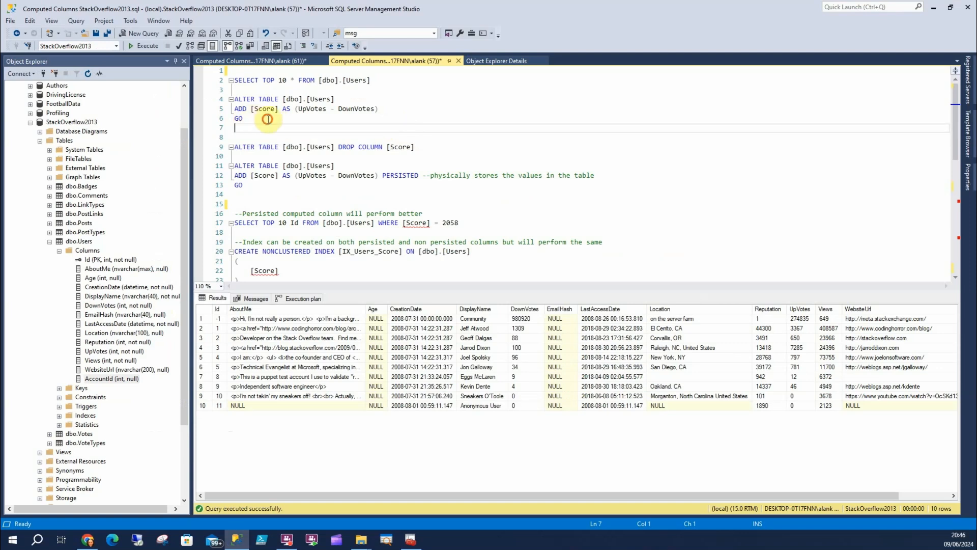
Add the computed Score column (UpVotes minus DownVotes) and refresh Users' column list to see it.
left_click(145, 45)
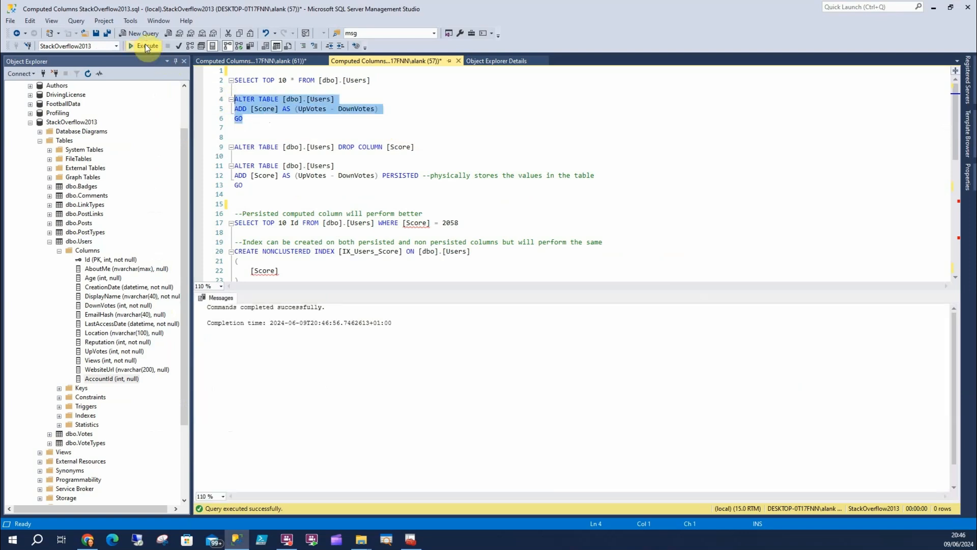
right_click(87, 250)
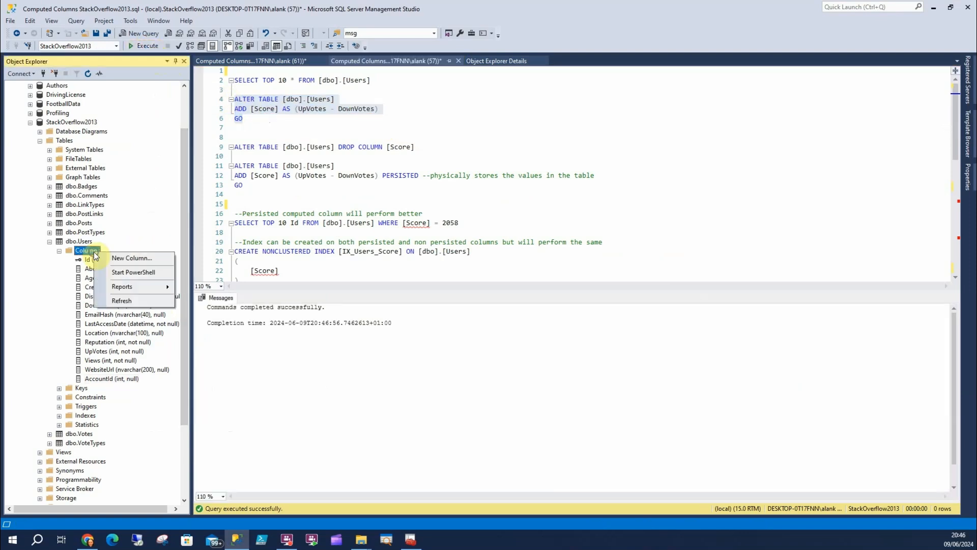
left_click(122, 300)
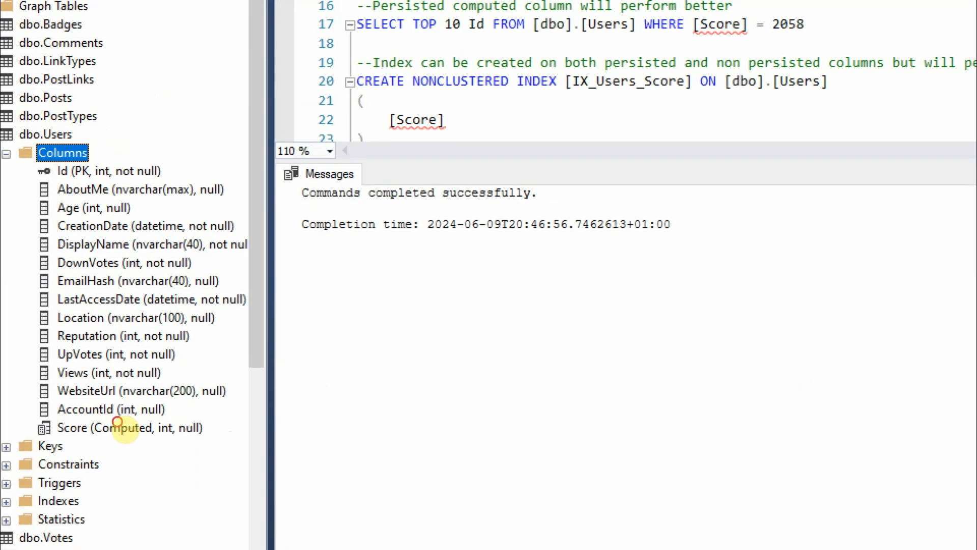
left_click(128, 427)
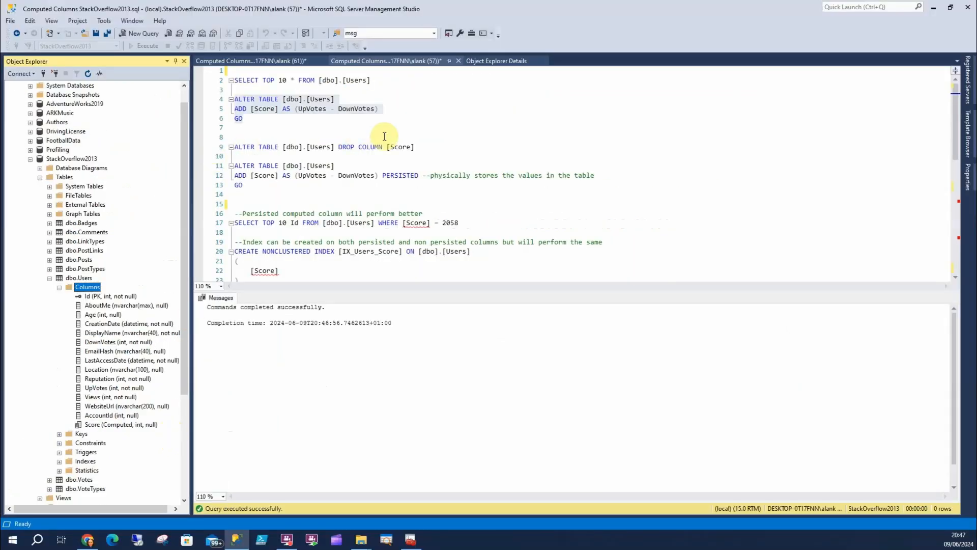
Drop the Score column and re-add it as a PERSISTED computed column.
double_click(400, 175)
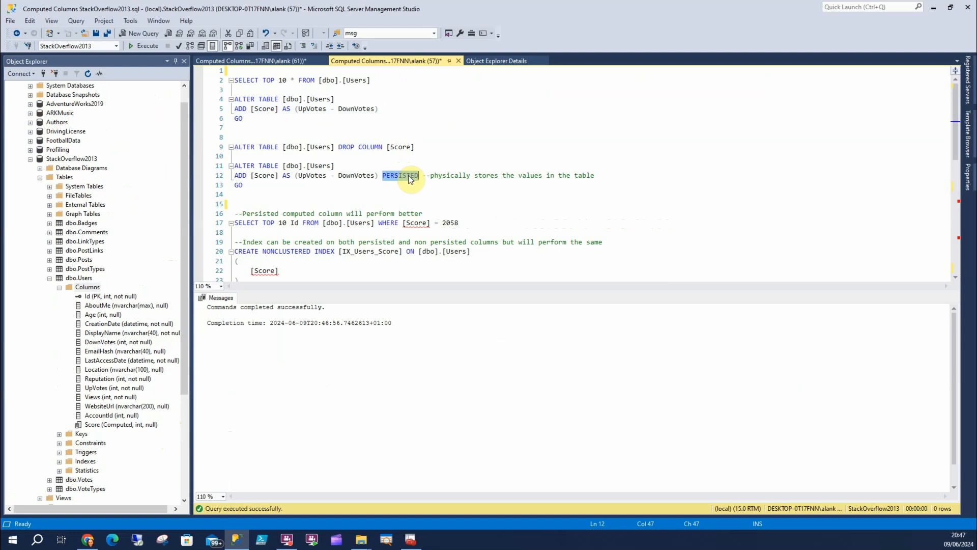
mouse_move(404, 110)
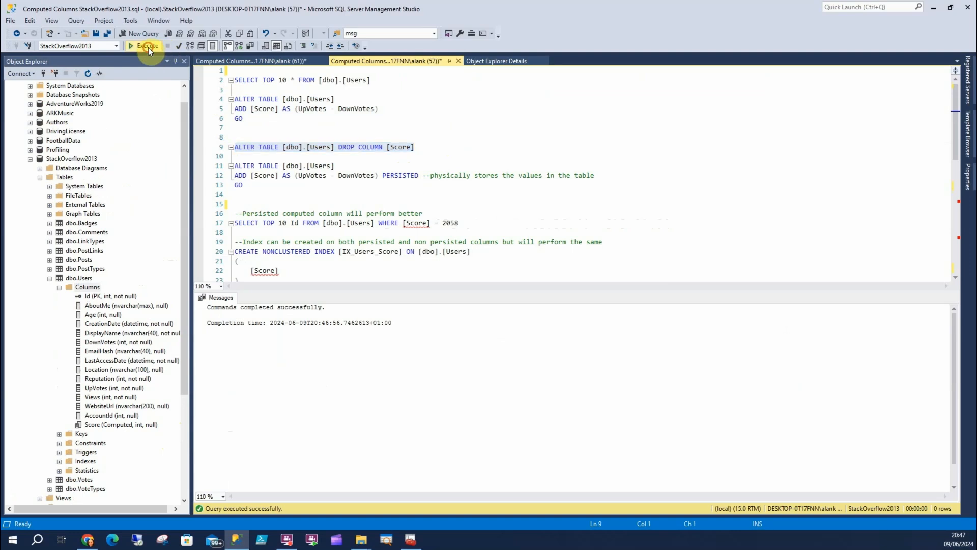
left_click(148, 46)
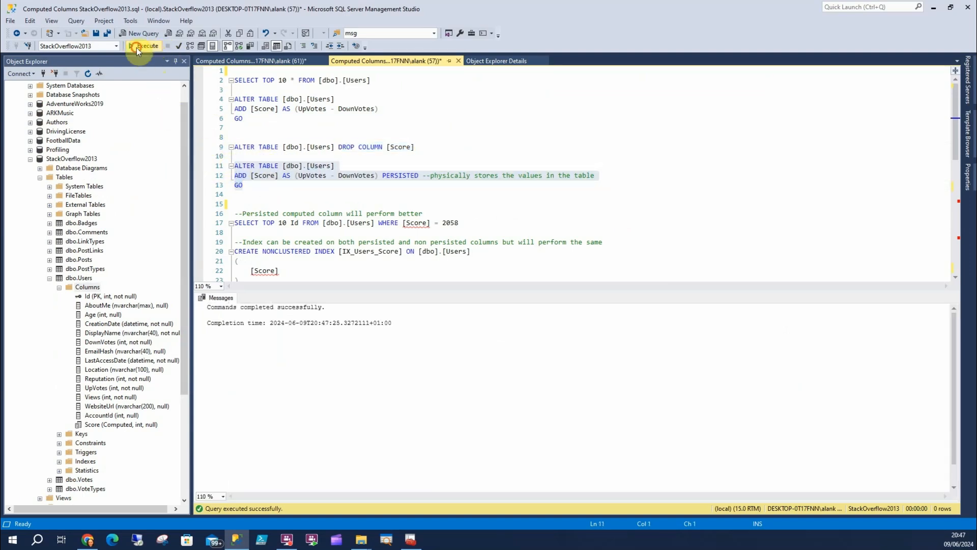
left_click(142, 45)
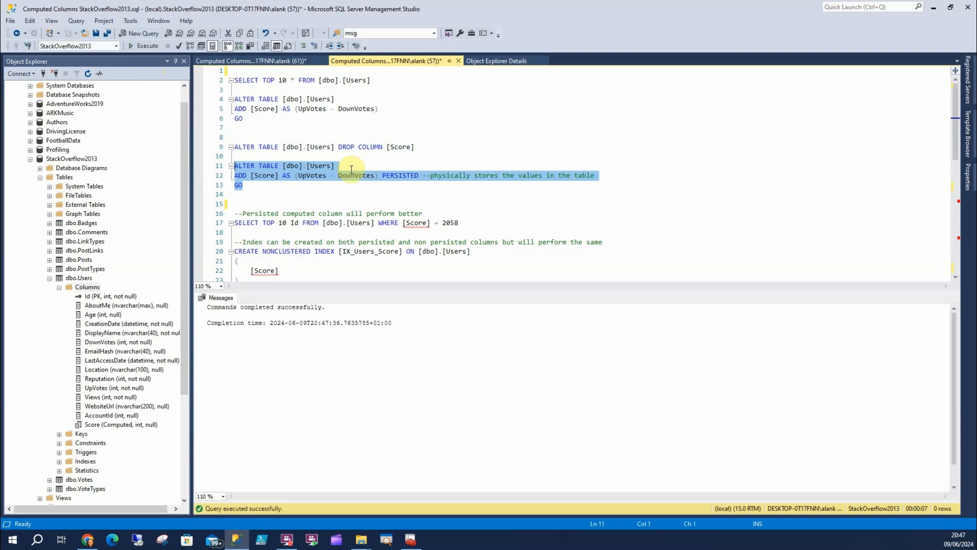
mouse_move(725, 403)
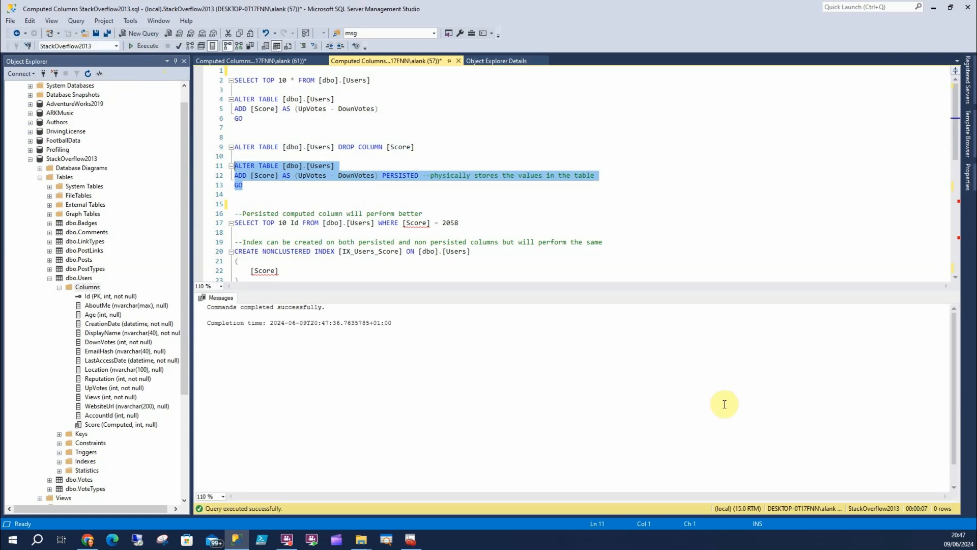
mouse_move(516, 253)
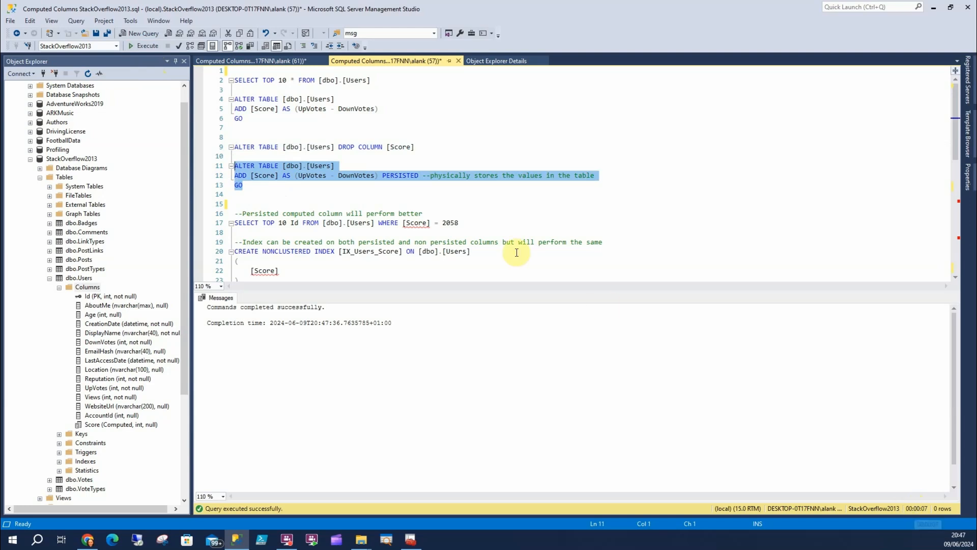
mouse_move(487, 220)
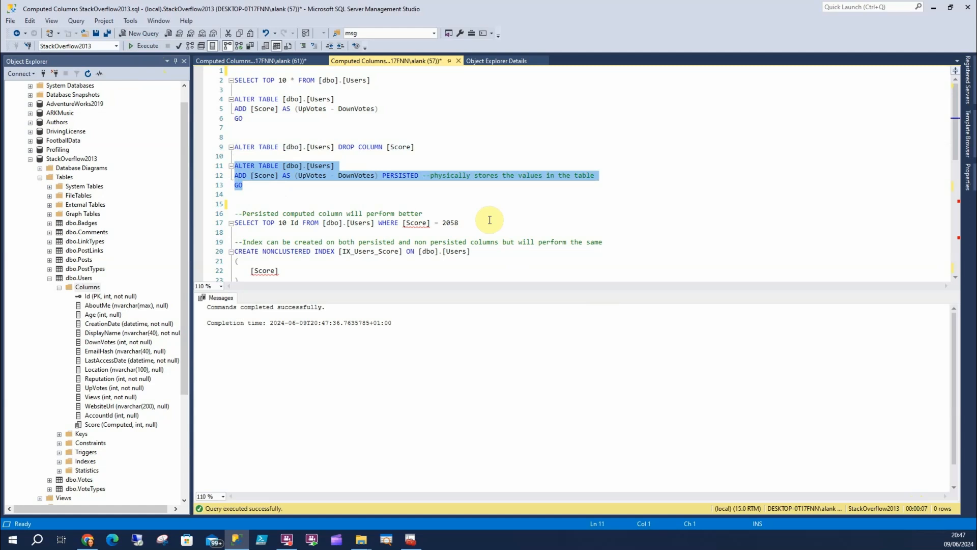
mouse_move(485, 225)
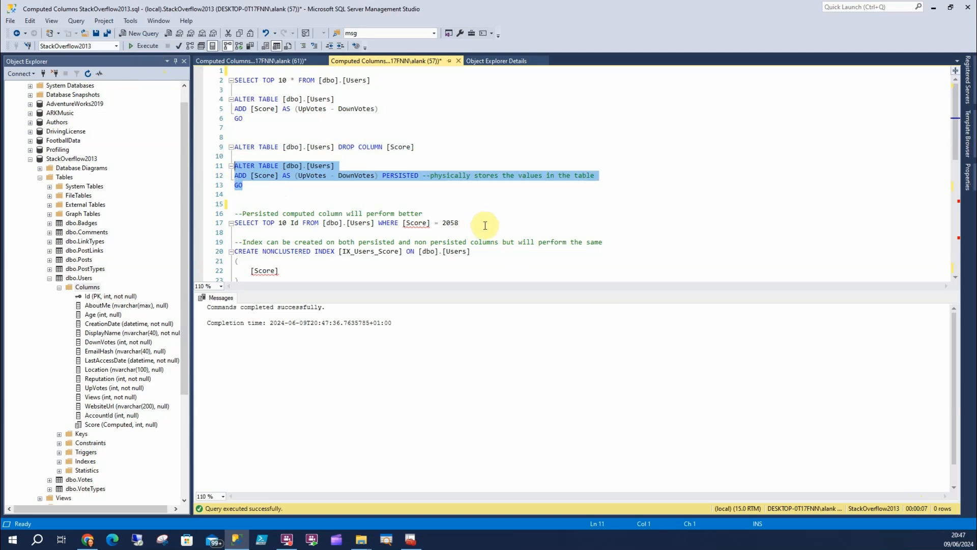
Run the Score = 2058 lookup, drop persisted Score, rerun it and view the plan.
left_click(484, 222)
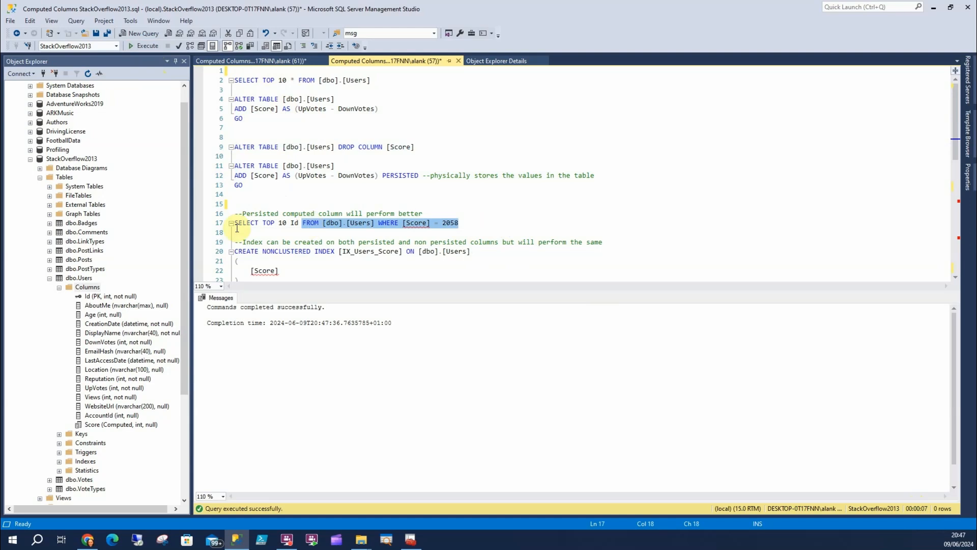
left_click(147, 46)
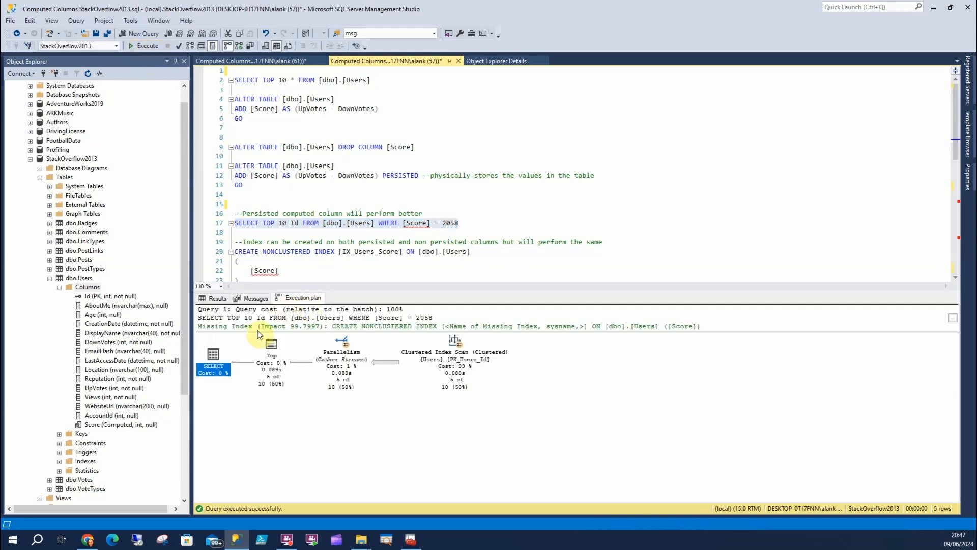
mouse_move(213, 364)
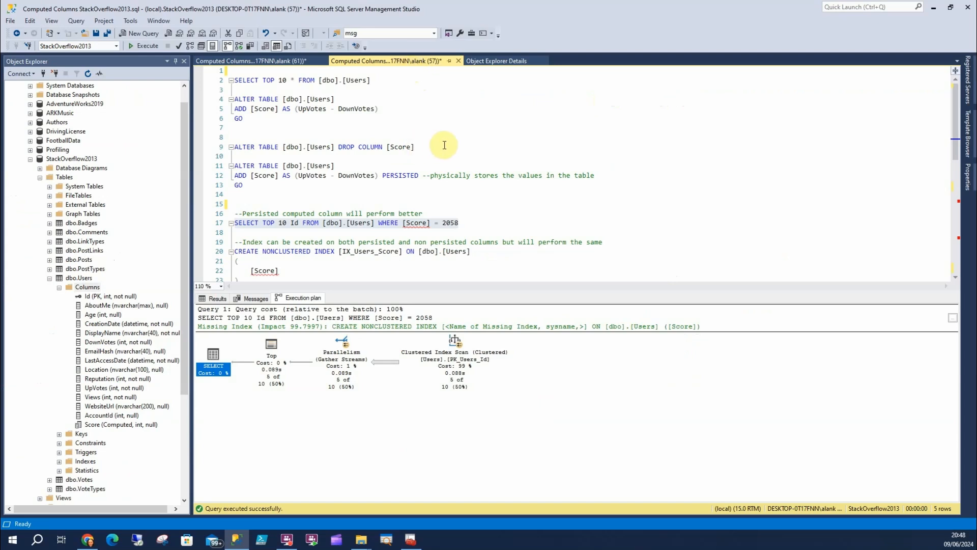
left_click(144, 46)
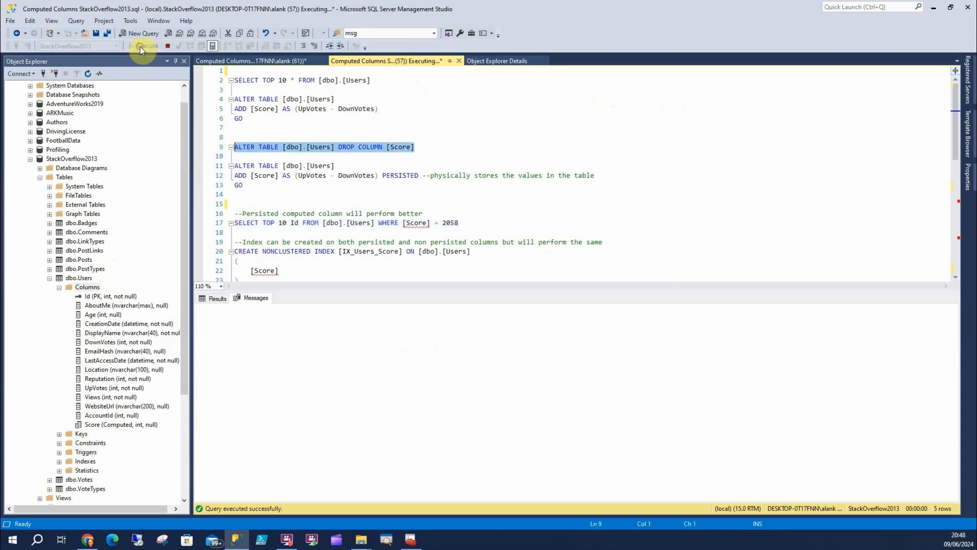
left_click(144, 45)
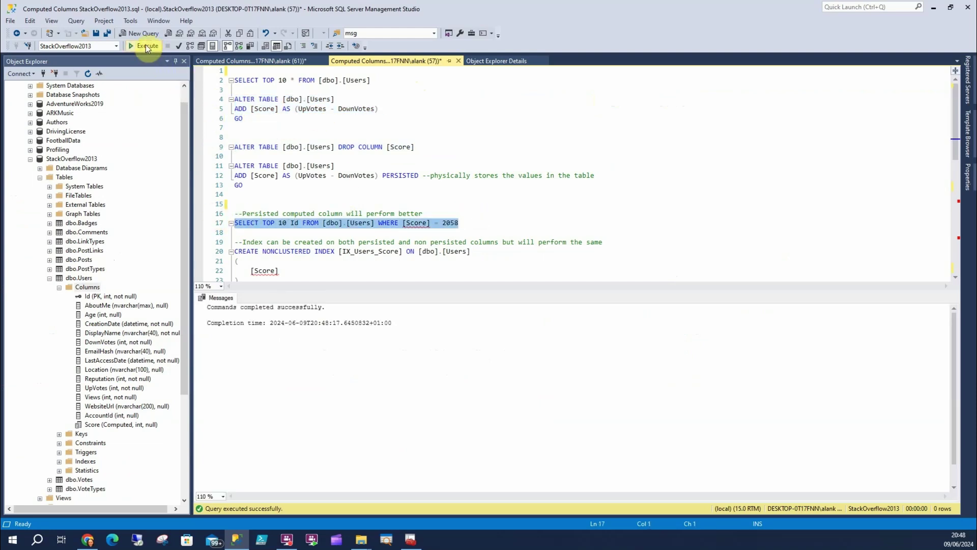
left_click(147, 45)
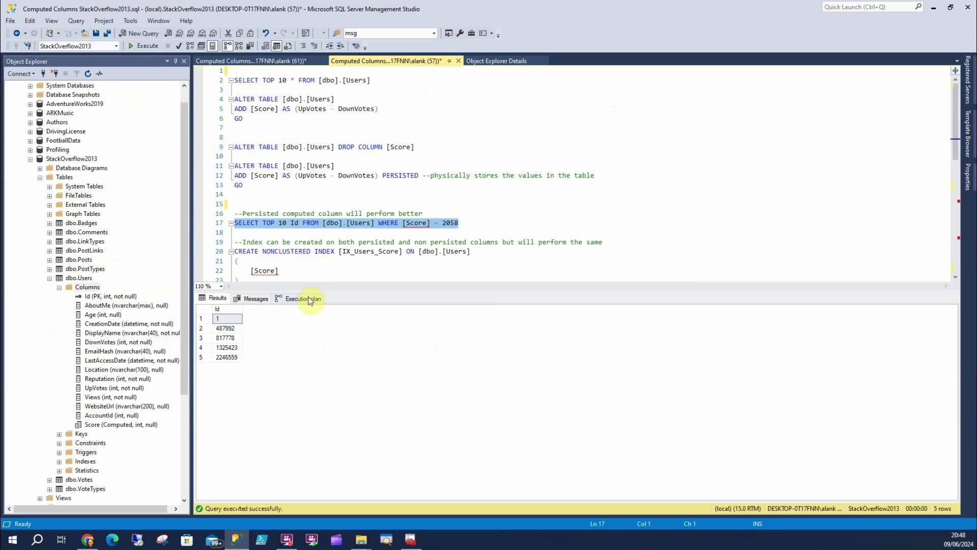
left_click(300, 298)
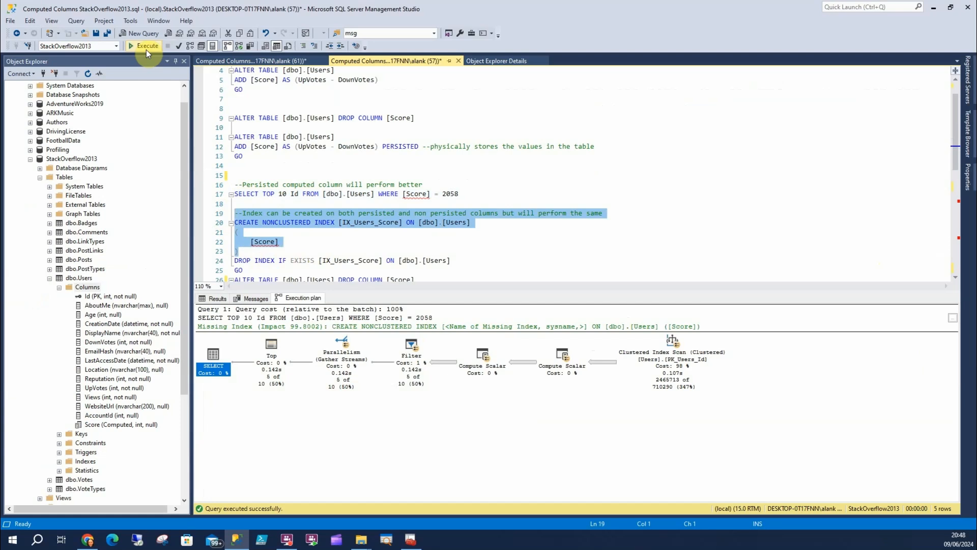
Create index IX_Users_Score on Score and rerun the Score = 2058 lookup.
left_click(144, 46)
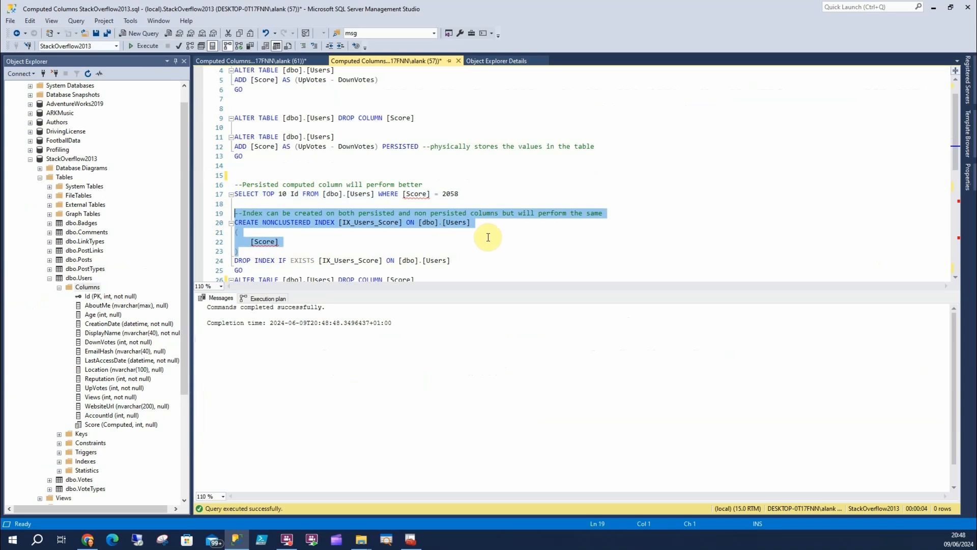
mouse_move(366, 175)
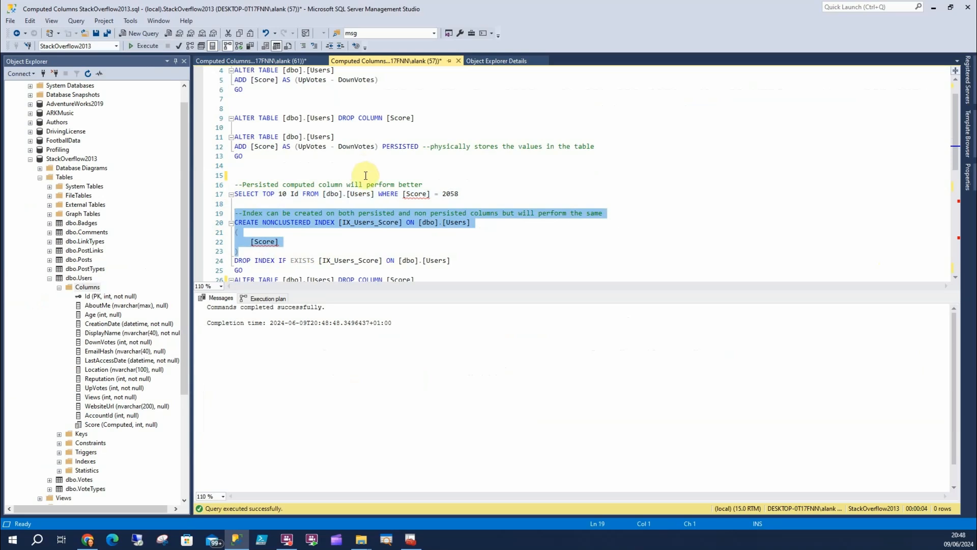
left_click(512, 196)
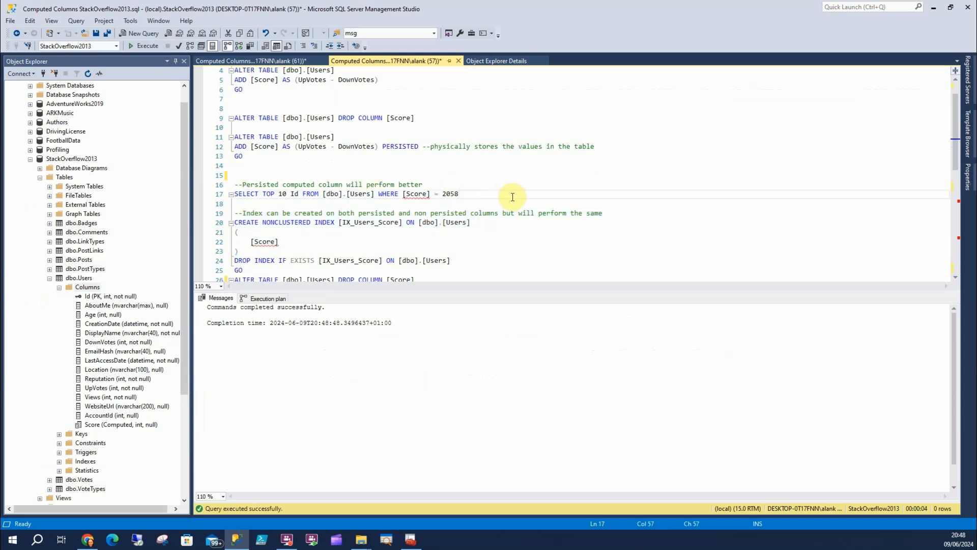
left_click(146, 46)
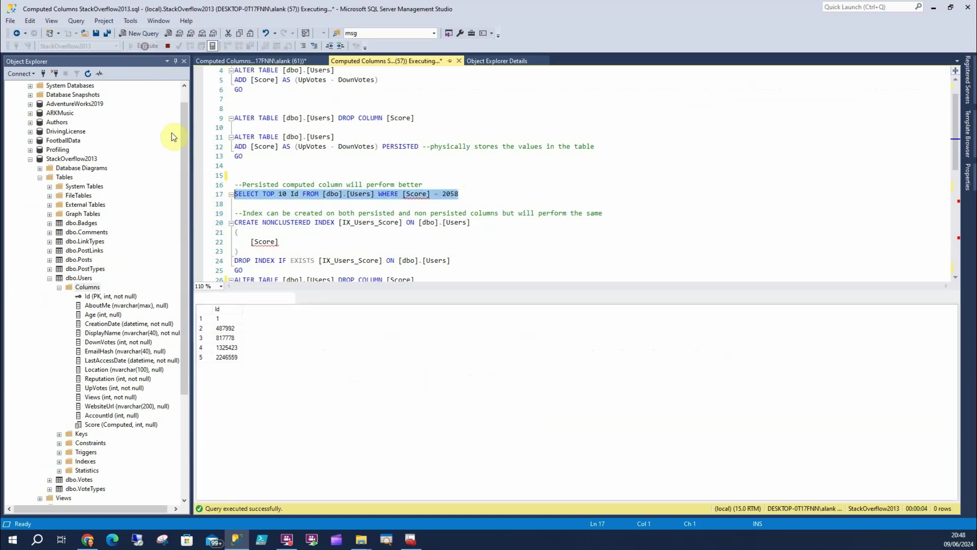
left_click(302, 297)
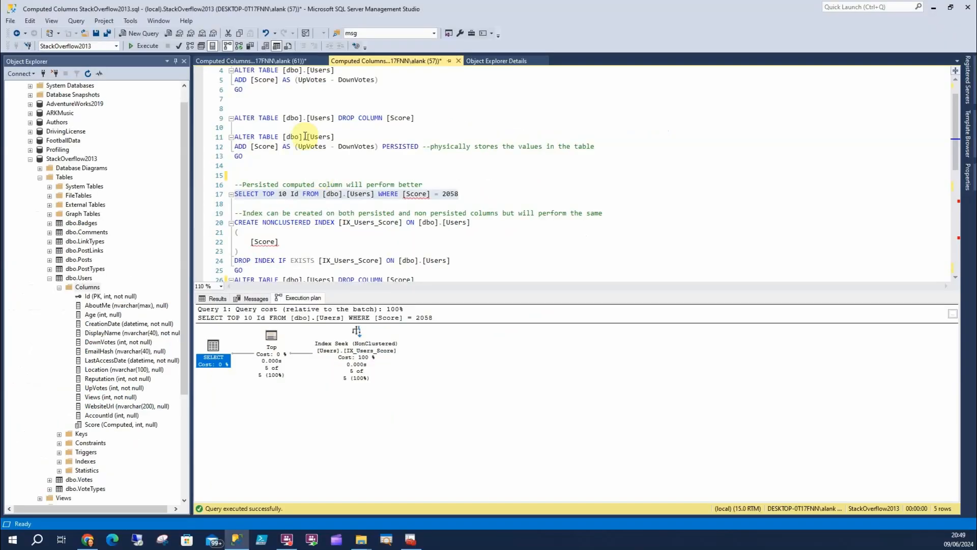
Drop IX_Users_Score and Score, re-add Score as PERSISTED, and recreate IX_Users_Score.
left_click(237, 127)
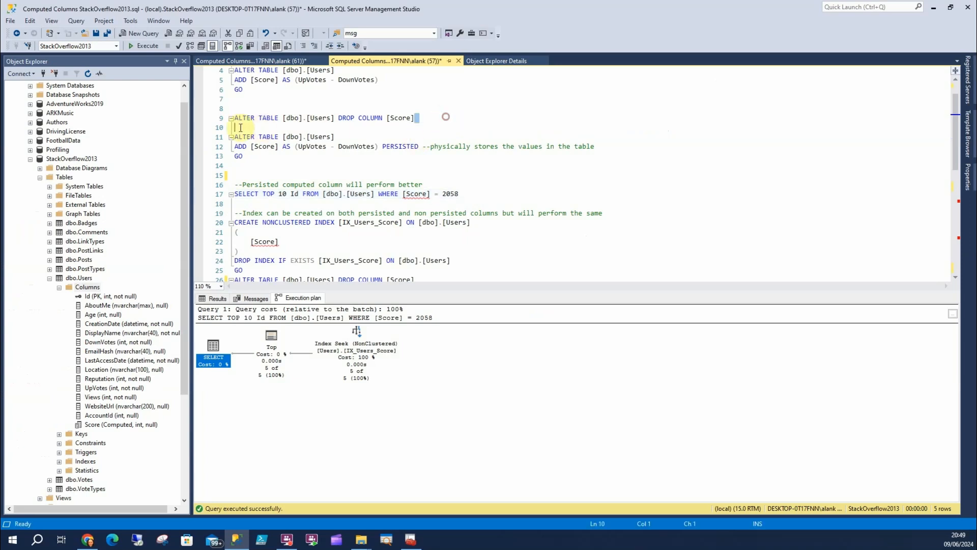
left_click(143, 46)
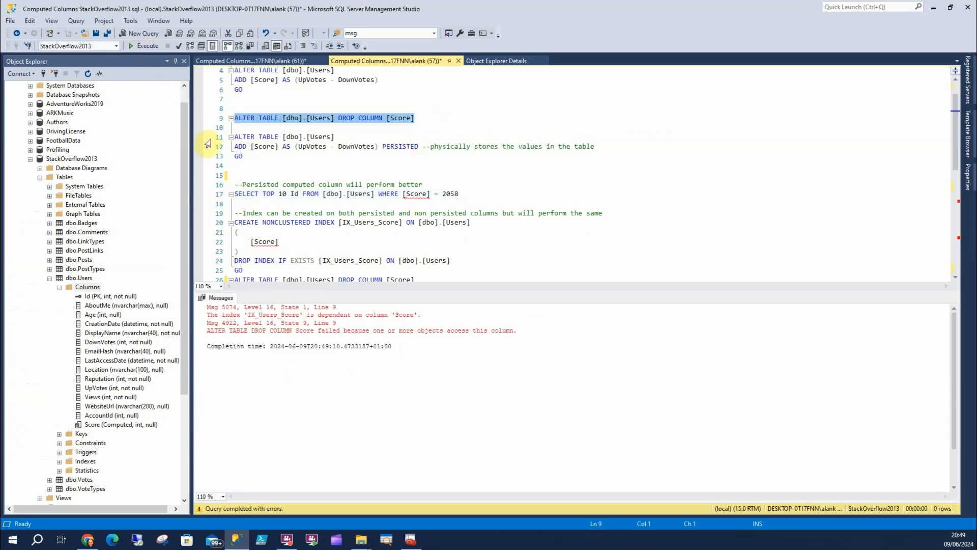
scroll("down", 3)
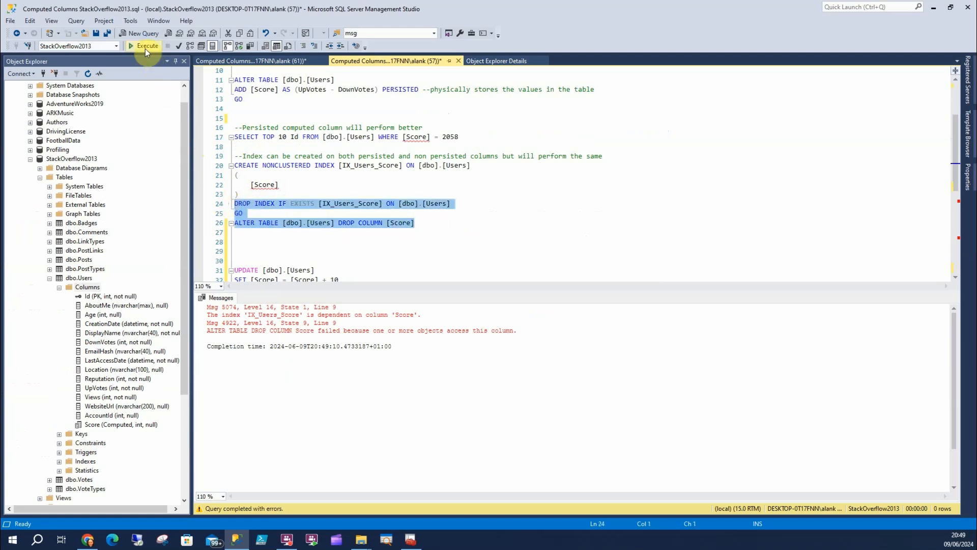
left_click(147, 46)
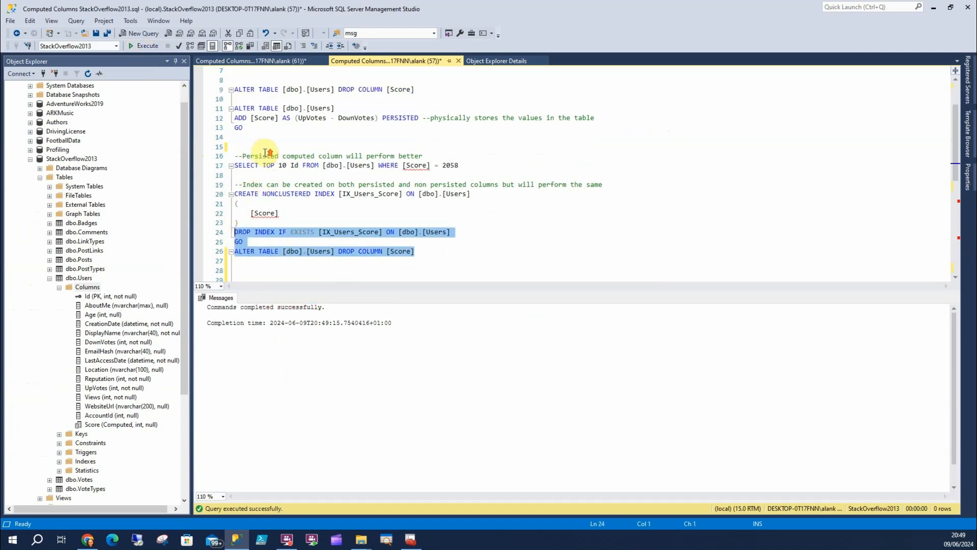
left_click(148, 45)
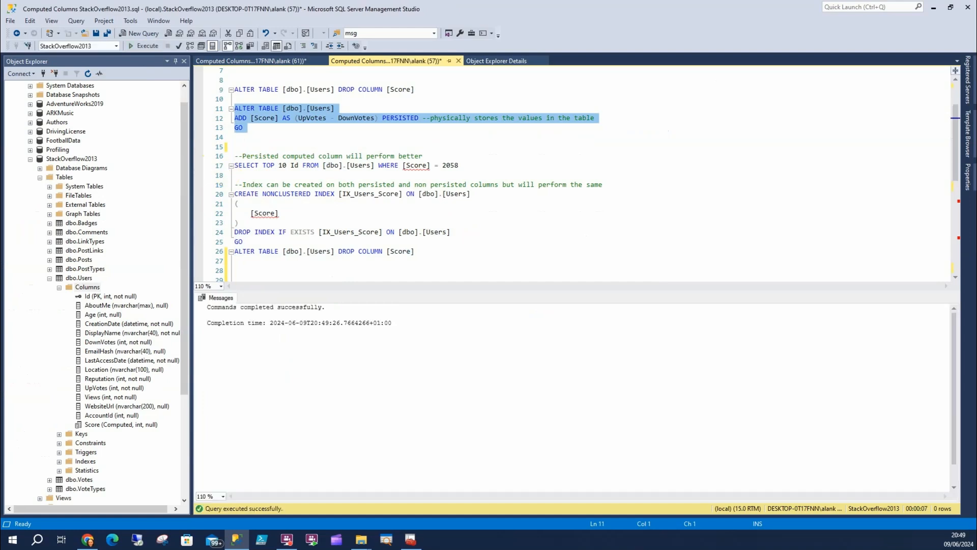
mouse_move(252, 231)
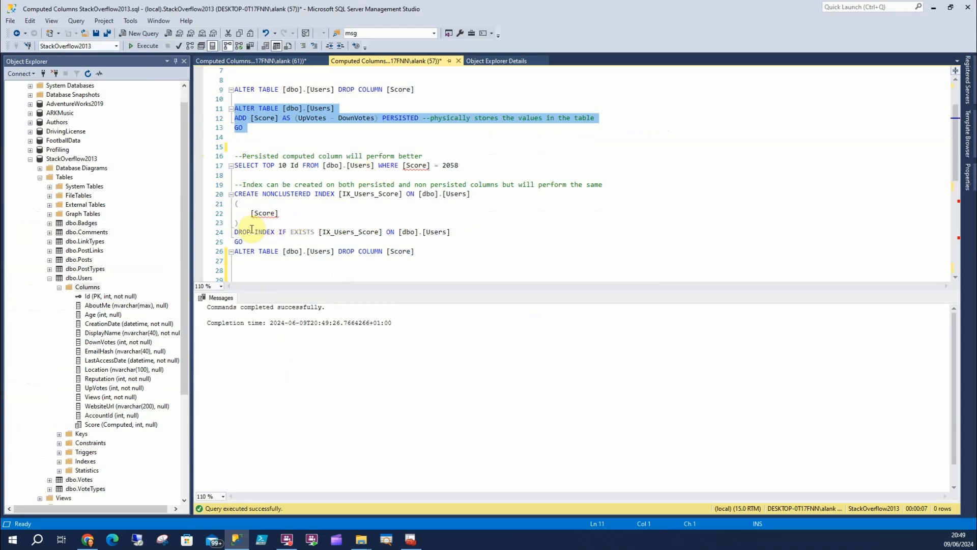
left_click(145, 45)
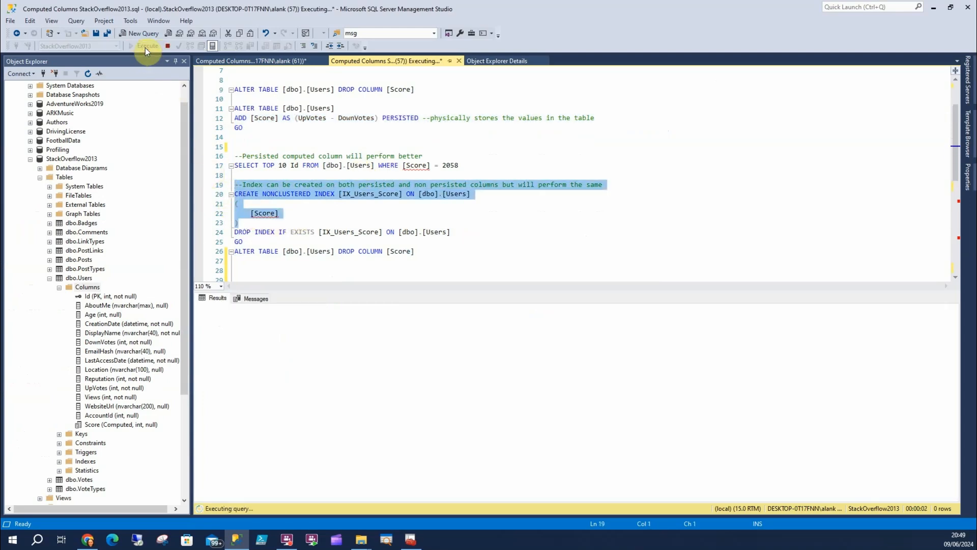
mouse_move(507, 151)
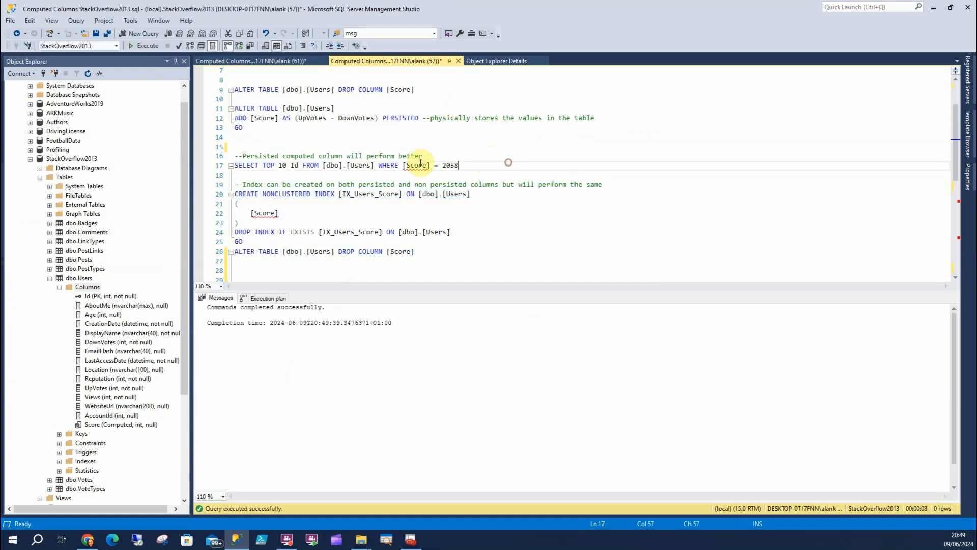
Run the Score = 2058 query and inspect its IX_Users_Score index seek plan.
left_click(144, 45)
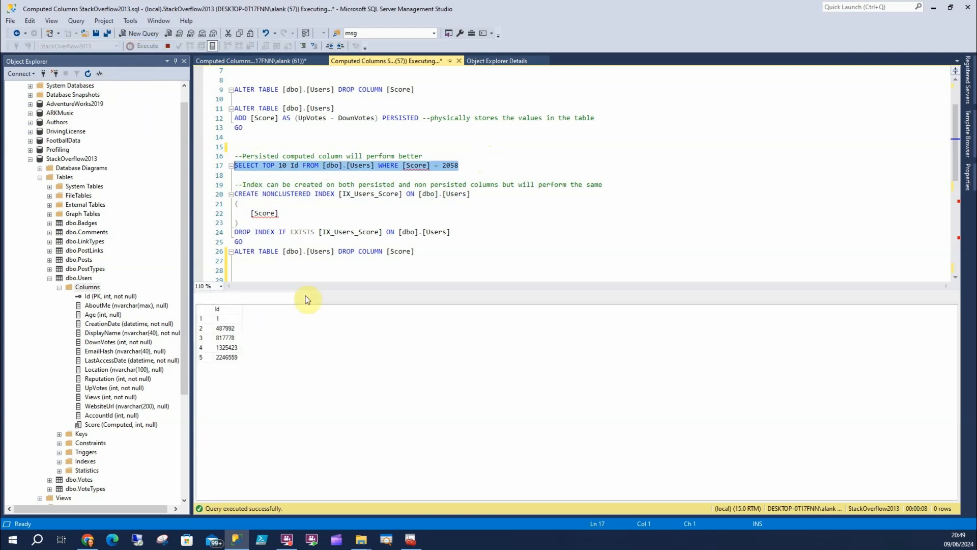
left_click(301, 297)
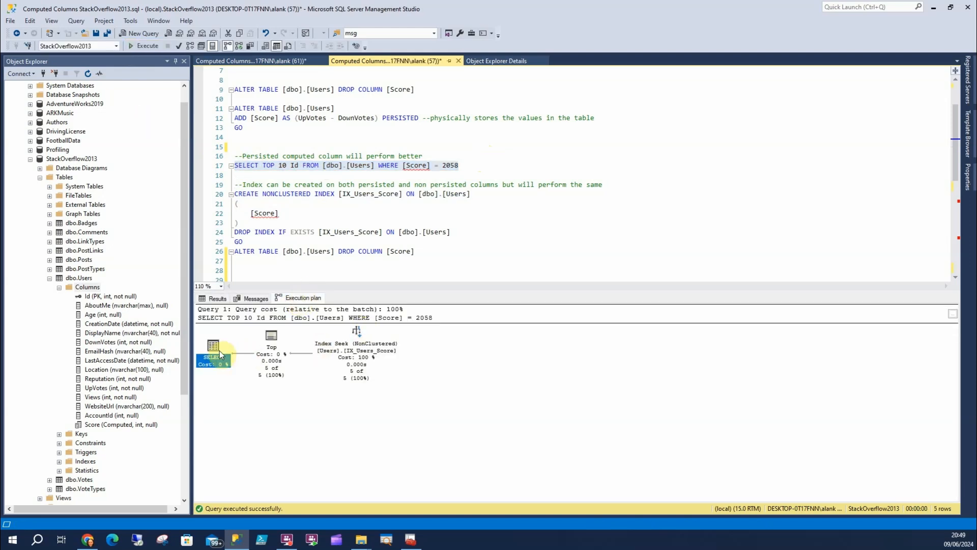
mouse_move(214, 349)
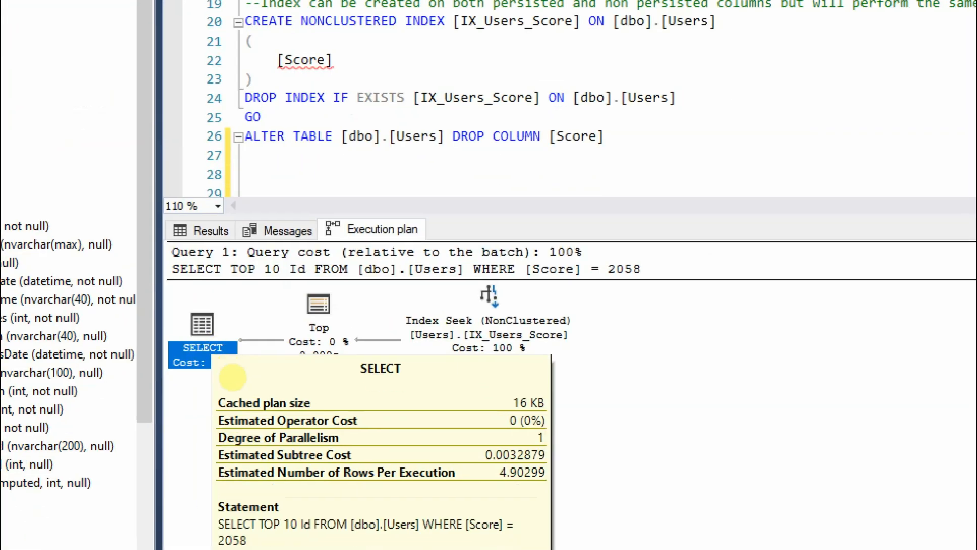
scroll("down", 3)
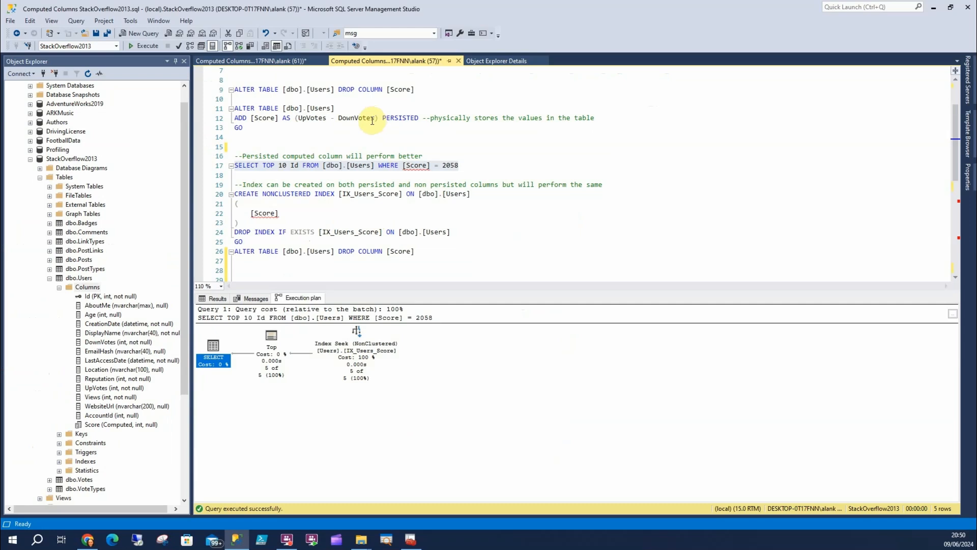
scroll("down", 3)
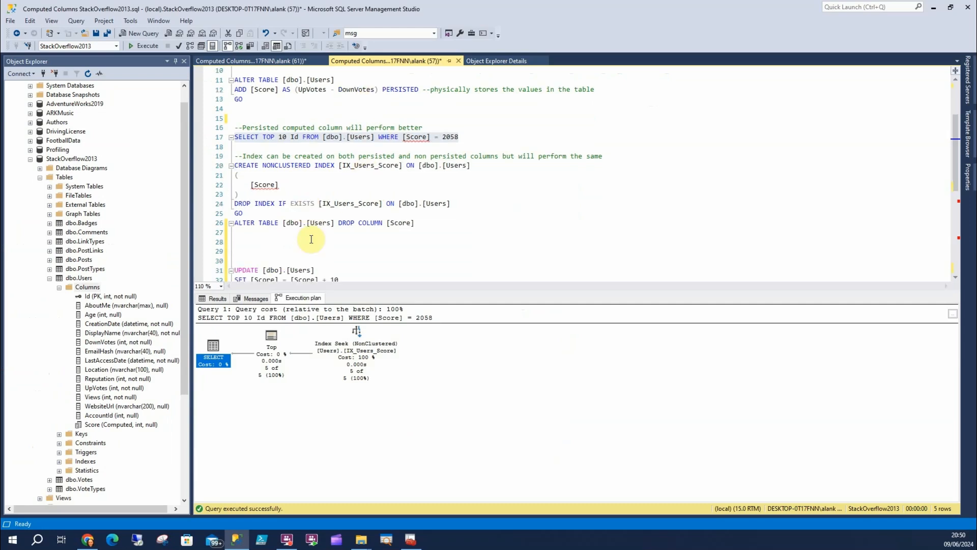
Run the UPDATE adding 10 to user 1's Score and get error Msg 271.
scroll("down", 3)
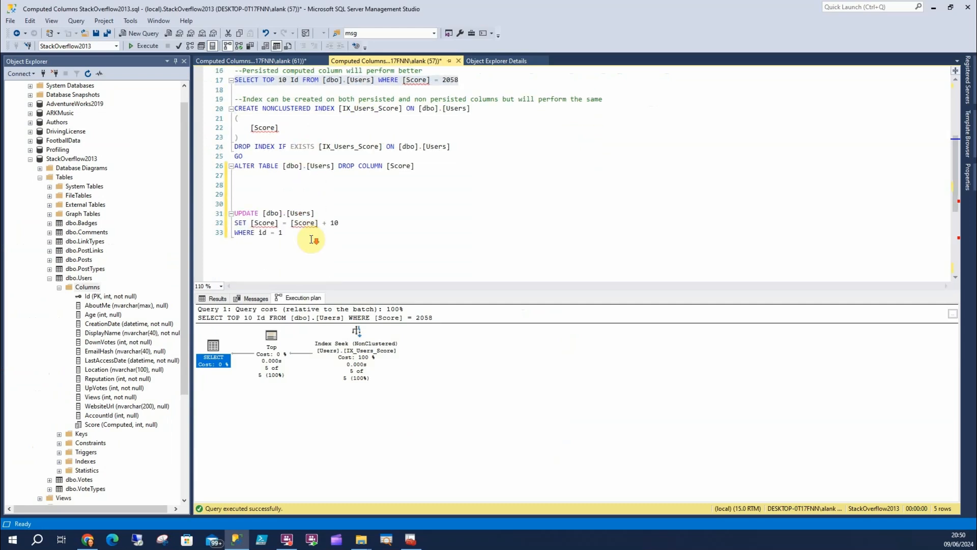
mouse_move(311, 239)
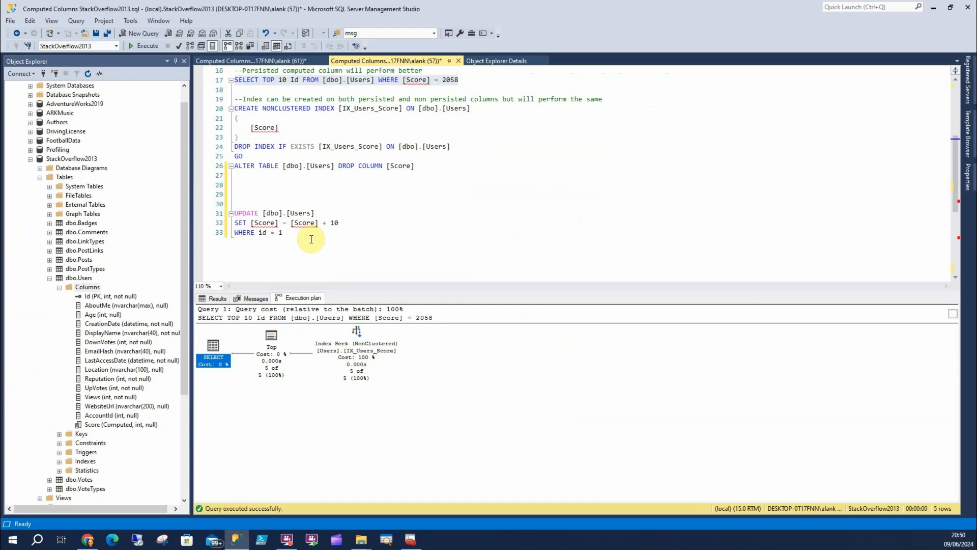
mouse_move(303, 222)
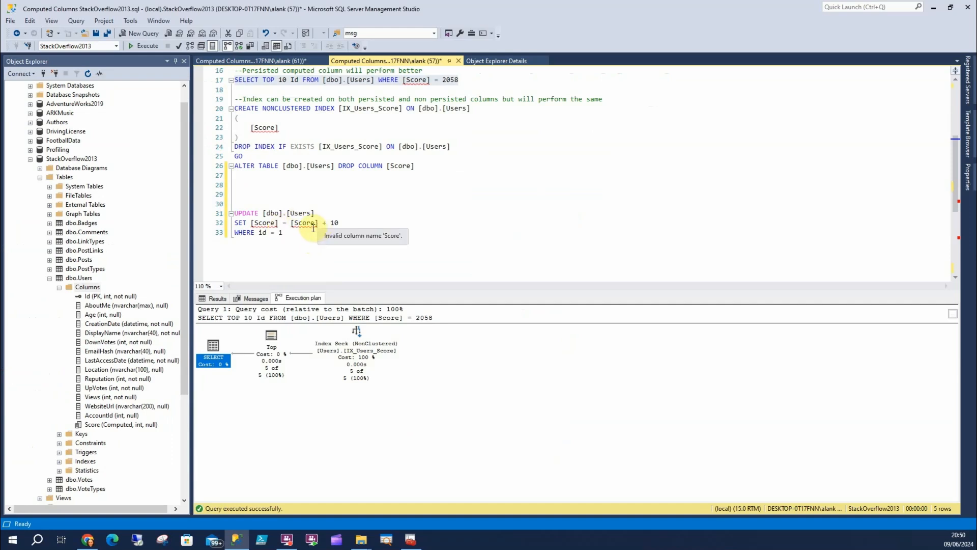
mouse_move(349, 232)
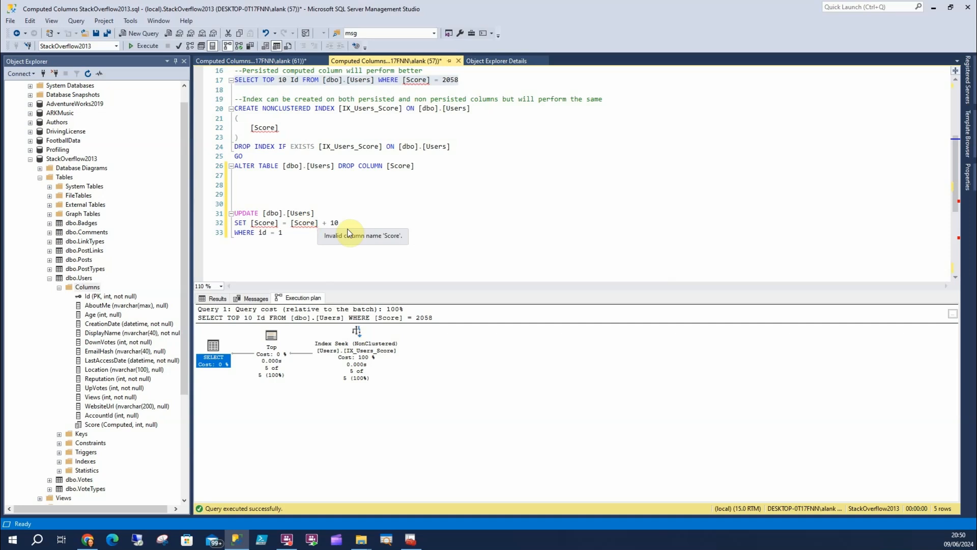
left_click(284, 233)
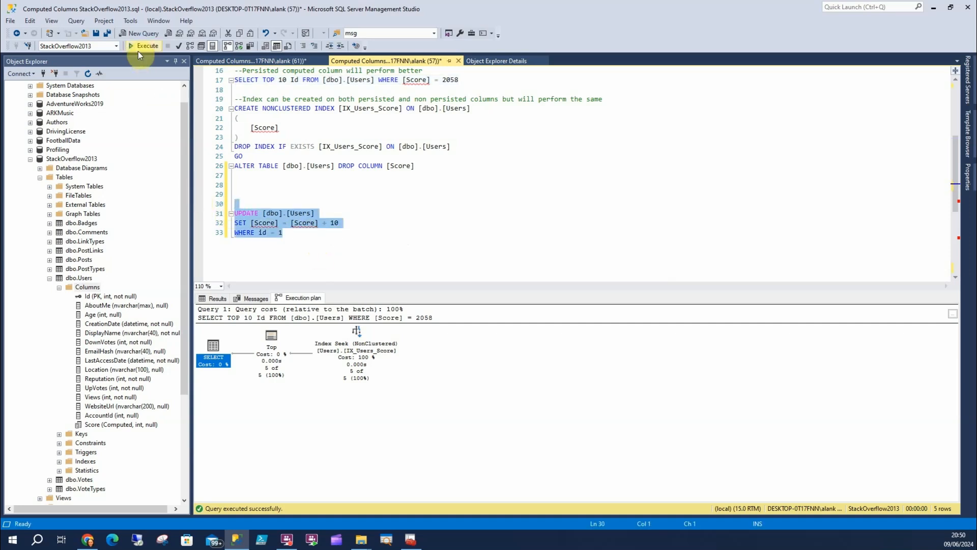
left_click(144, 45)
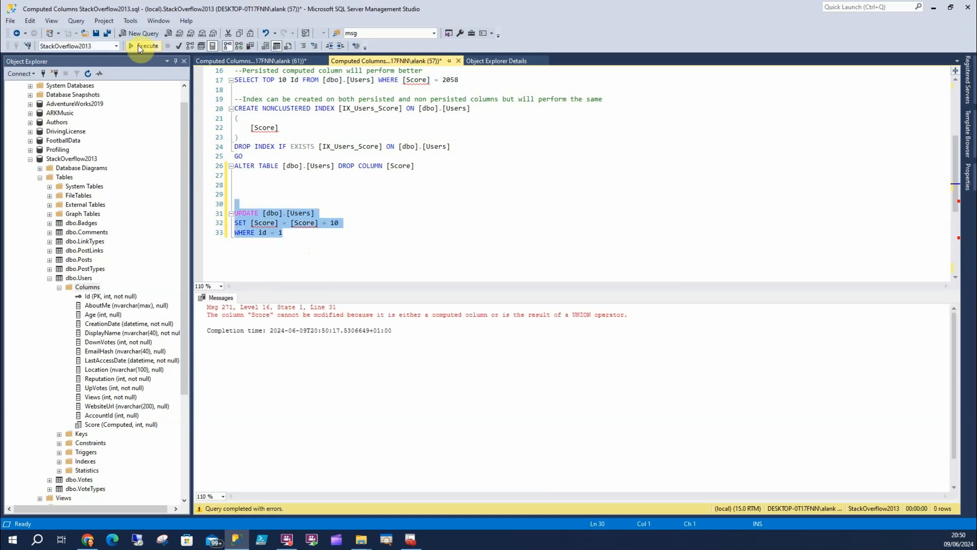
mouse_move(436, 311)
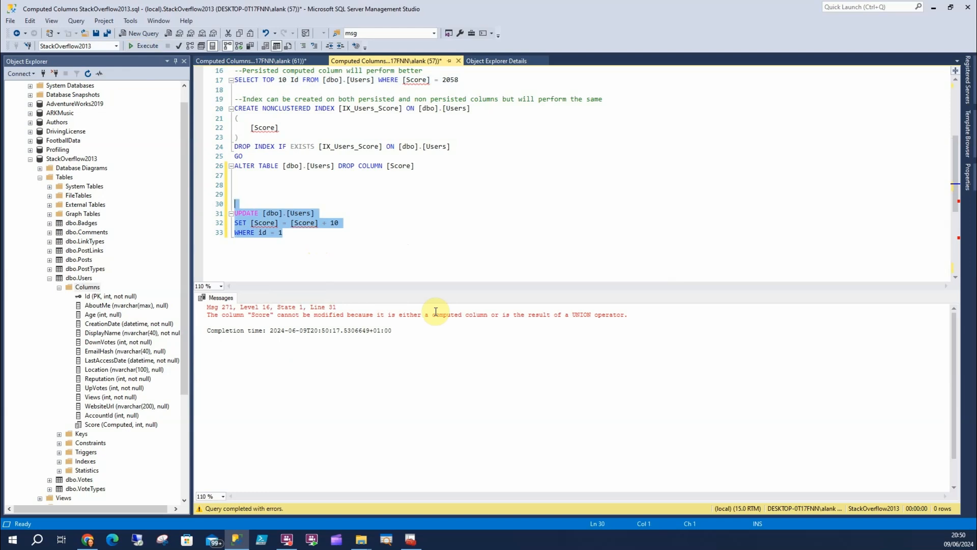
mouse_move(436, 311)
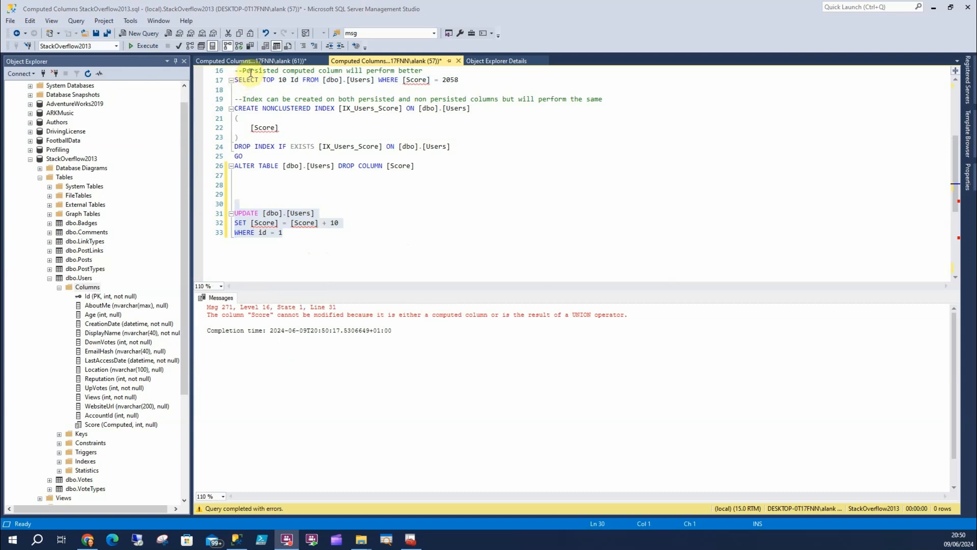
left_click(251, 60)
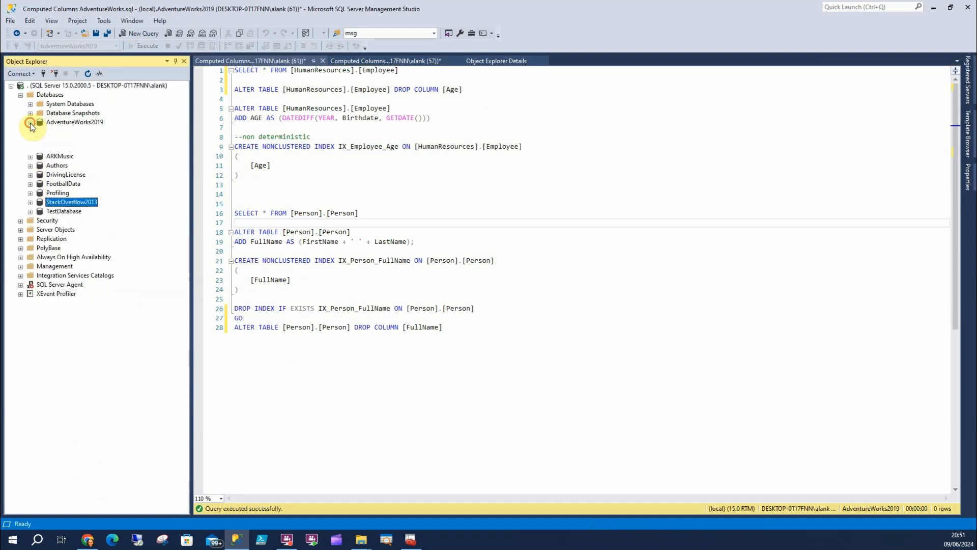
Add a computed Age column to HumanResources.Employee and view it in the employee listing.
left_click(30, 122)
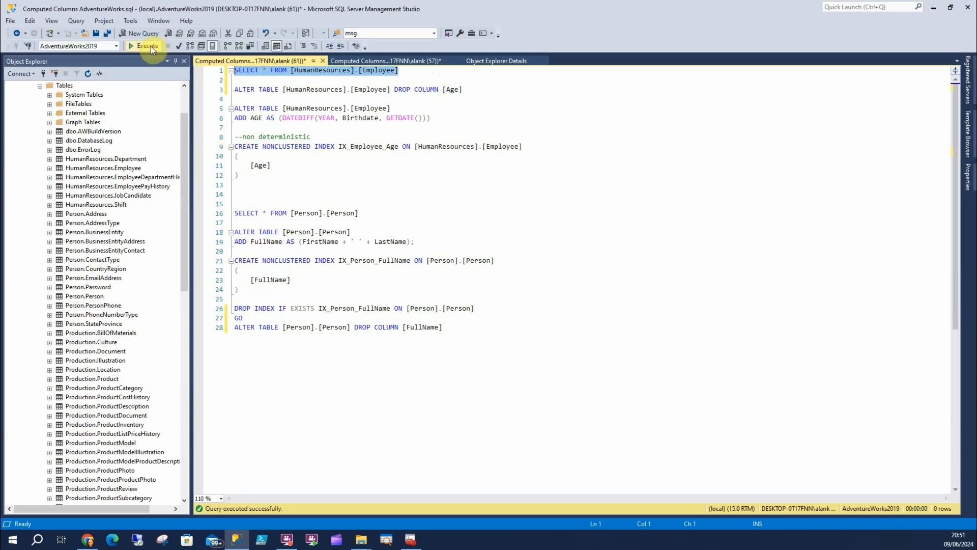
left_click(146, 45)
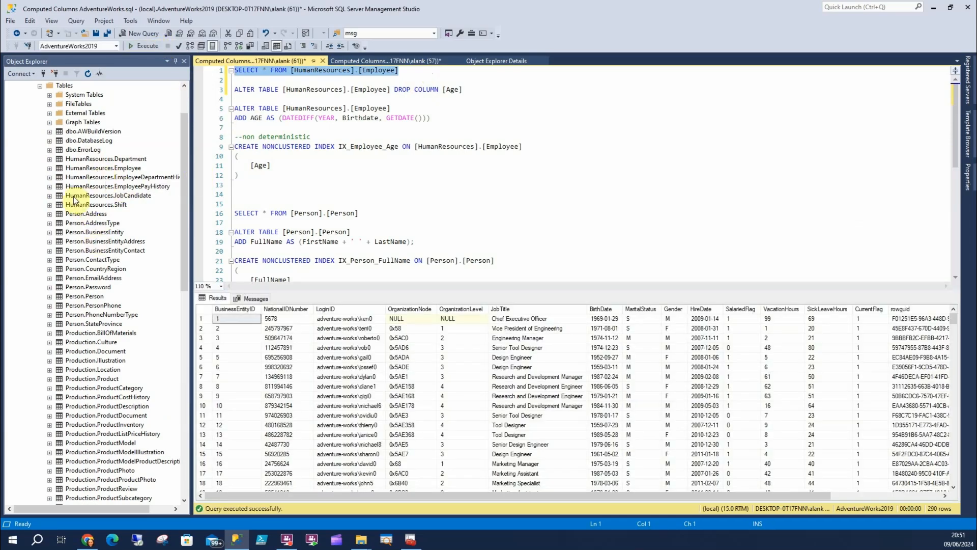
left_click(49, 167)
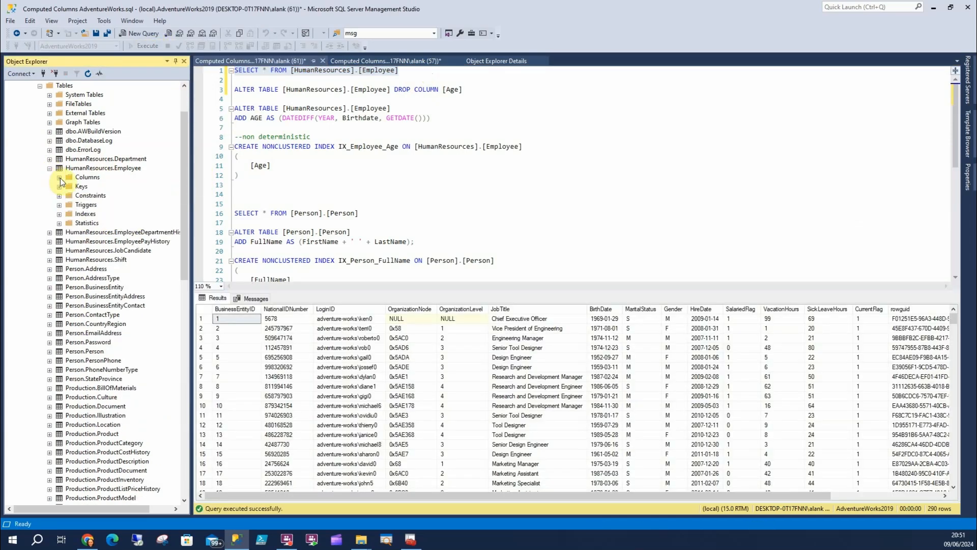
left_click(59, 177)
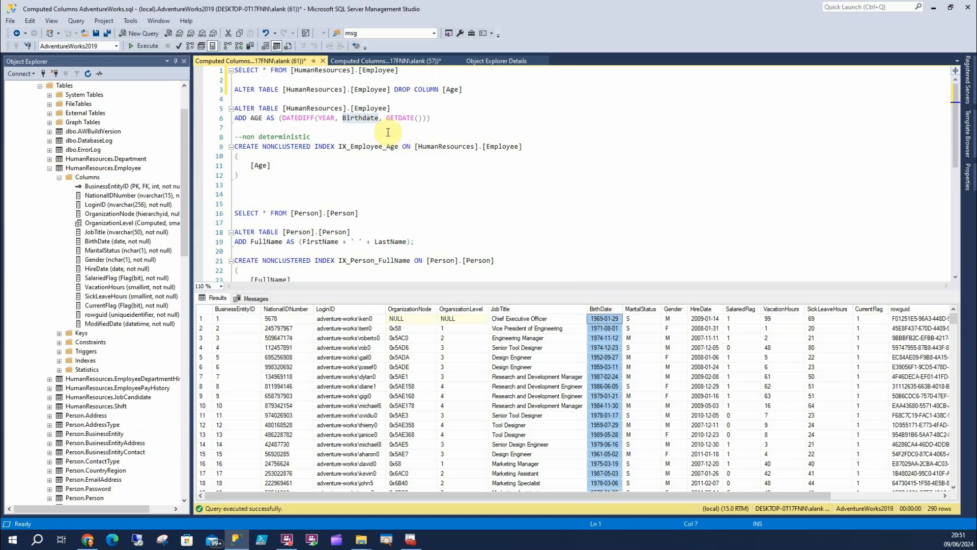
double_click(399, 117)
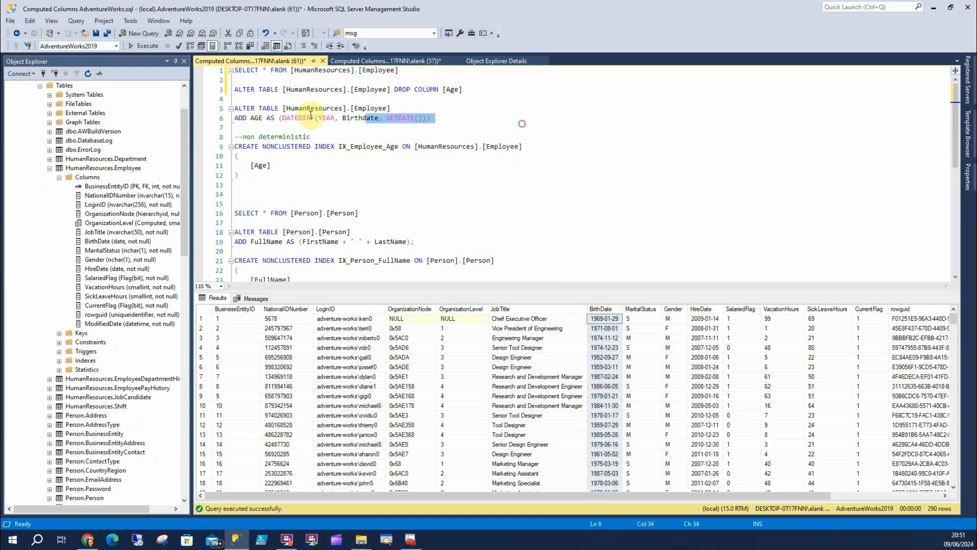
left_click(145, 45)
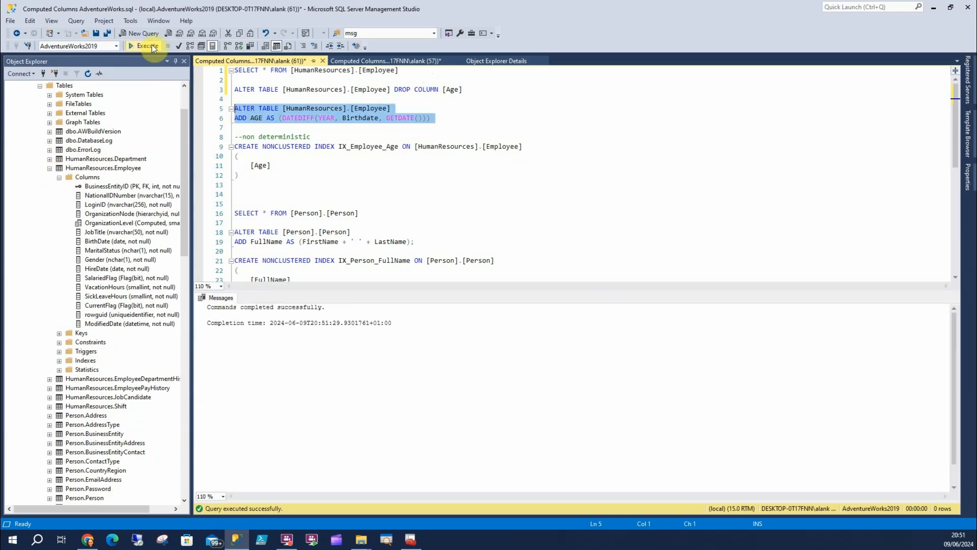
left_click(144, 46)
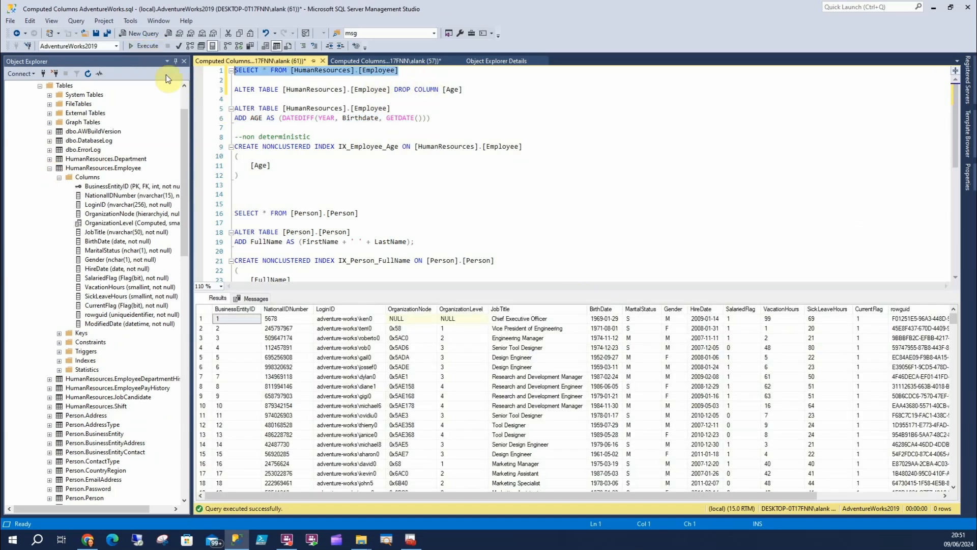
scroll("right", 3)
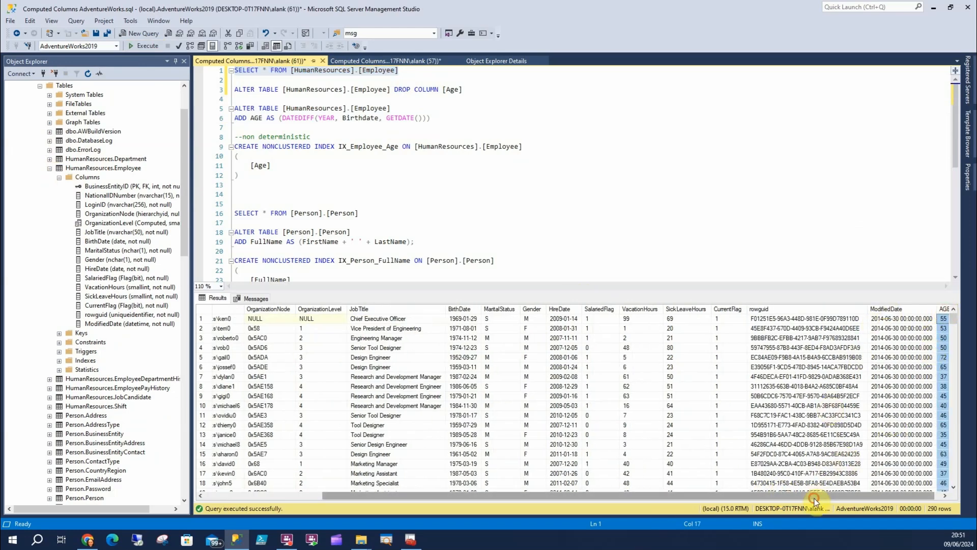
scroll("left", 3)
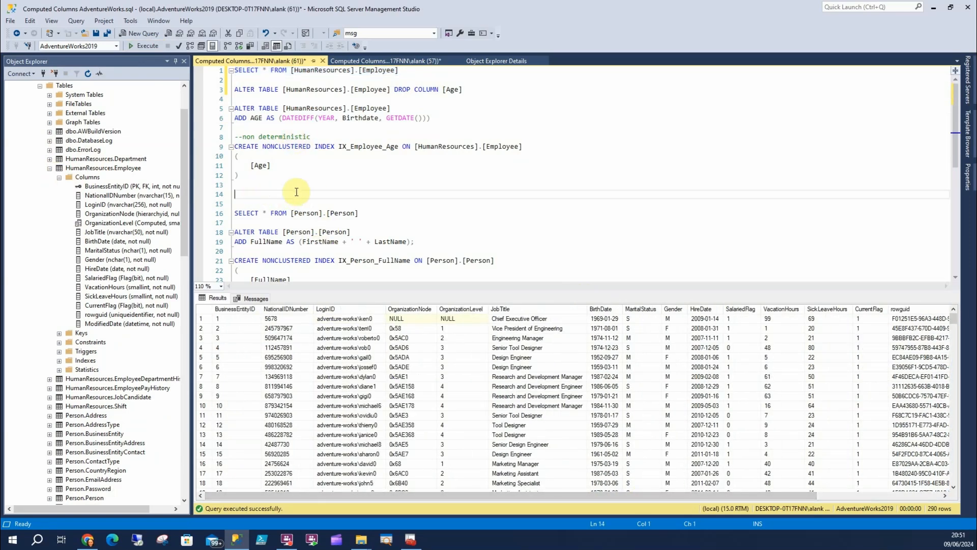
Attempt to create IX_Employee_Age and read the non-deterministic column error.
left_click(147, 45)
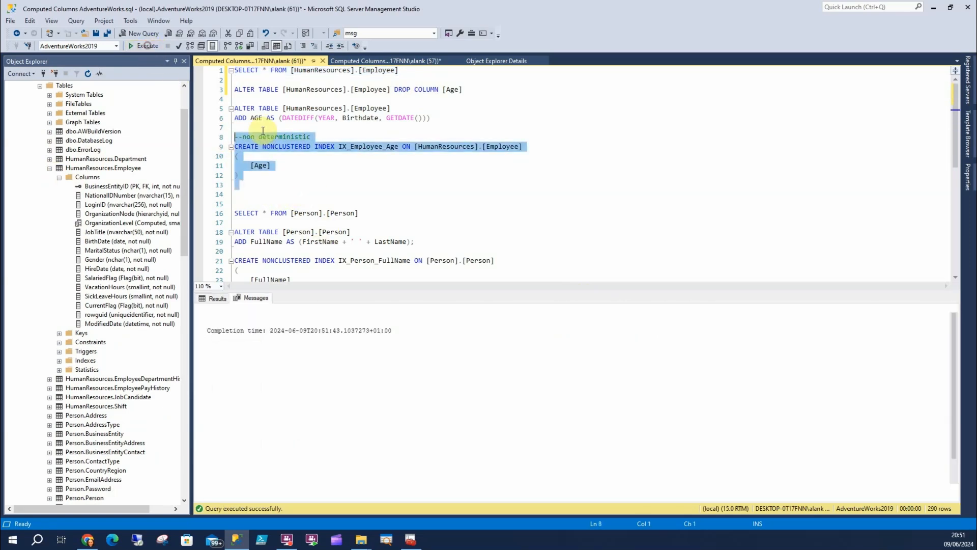
left_click(144, 45)
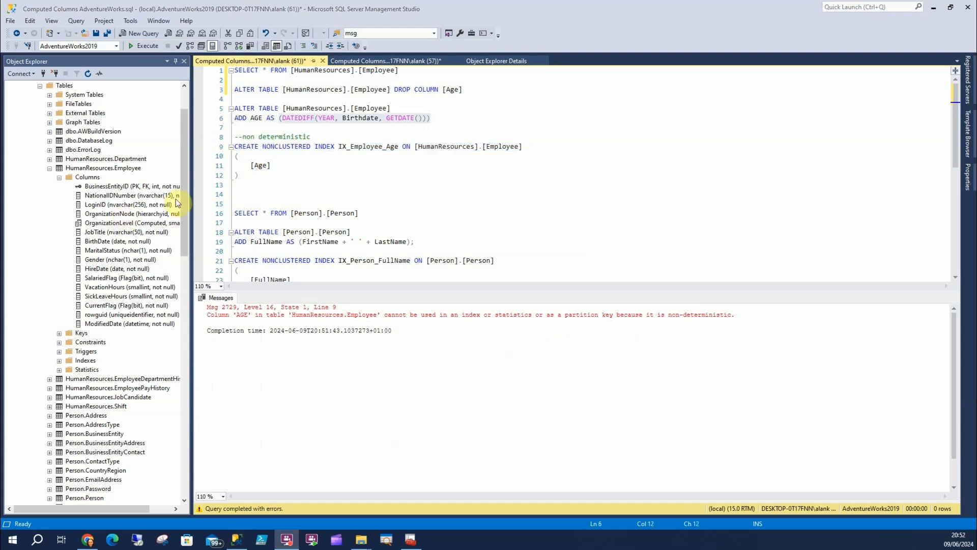
mouse_move(315, 136)
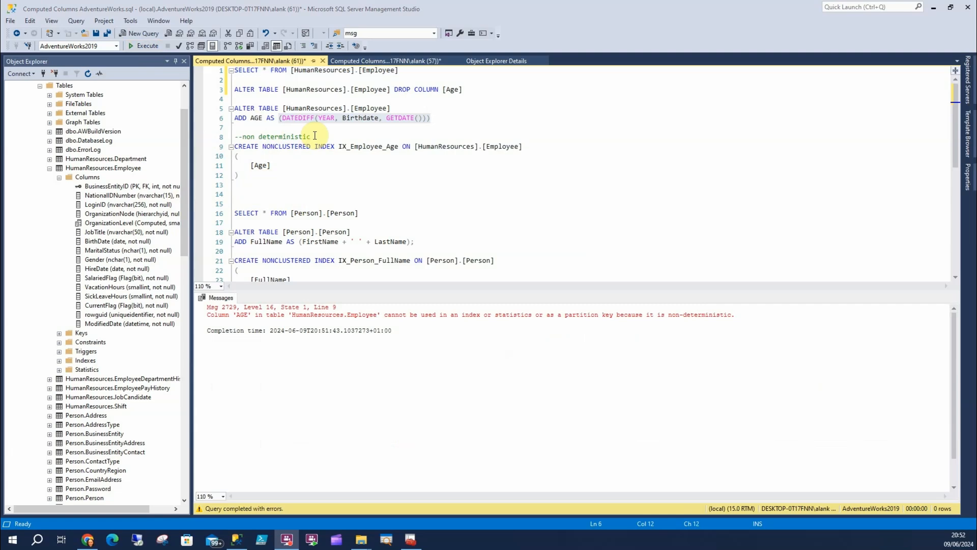
scroll("down", 3)
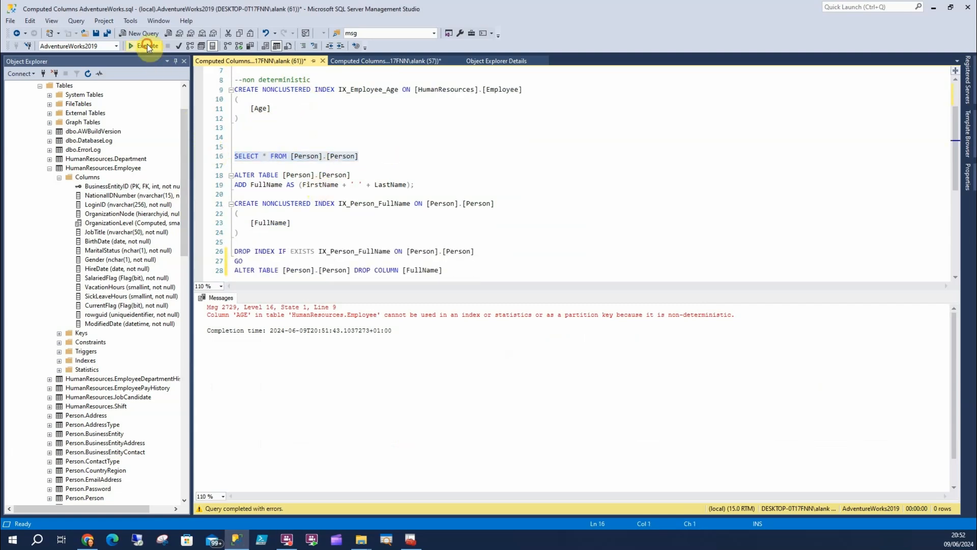
List Person.Person rows, add the FullName column, and view it under Person.Person Columns.
left_click(144, 46)
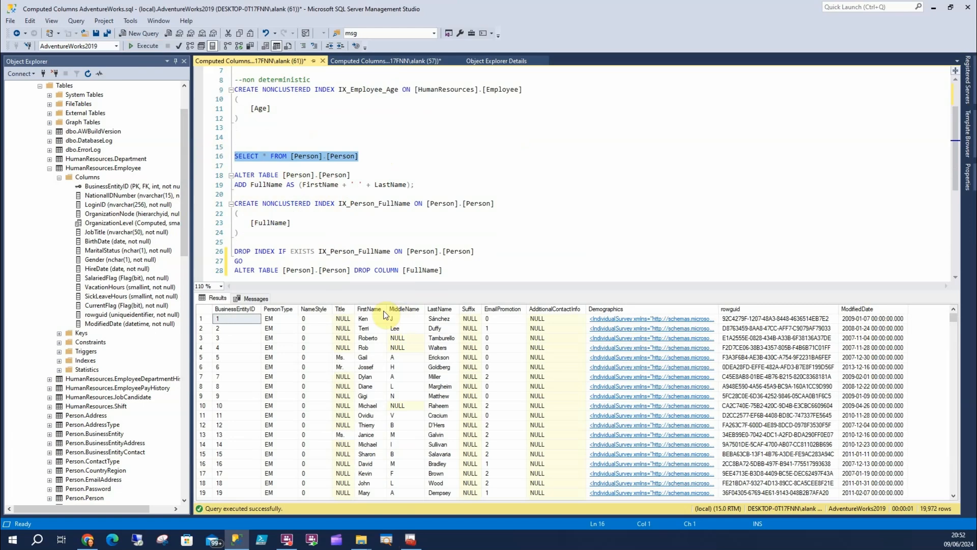
left_click(439, 308)
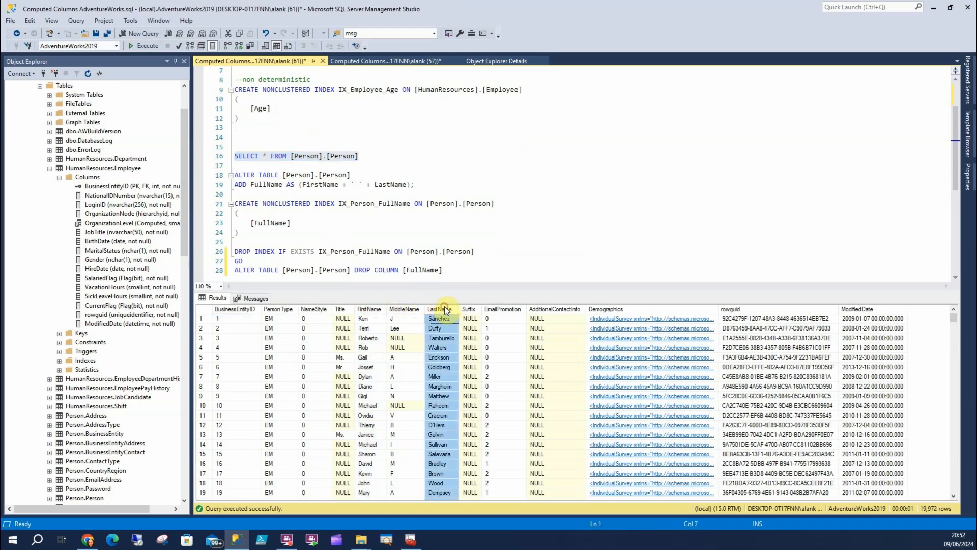
left_click(359, 184)
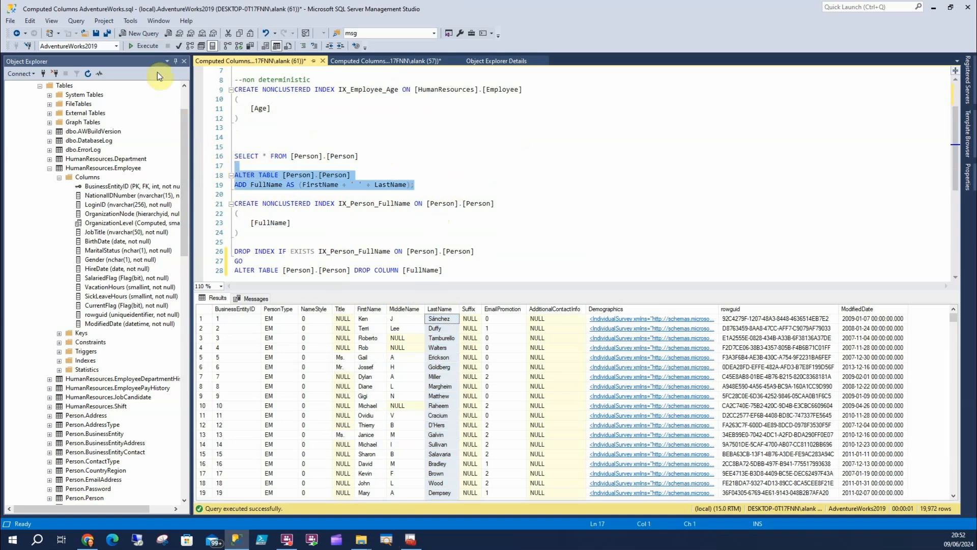
mouse_move(300, 194)
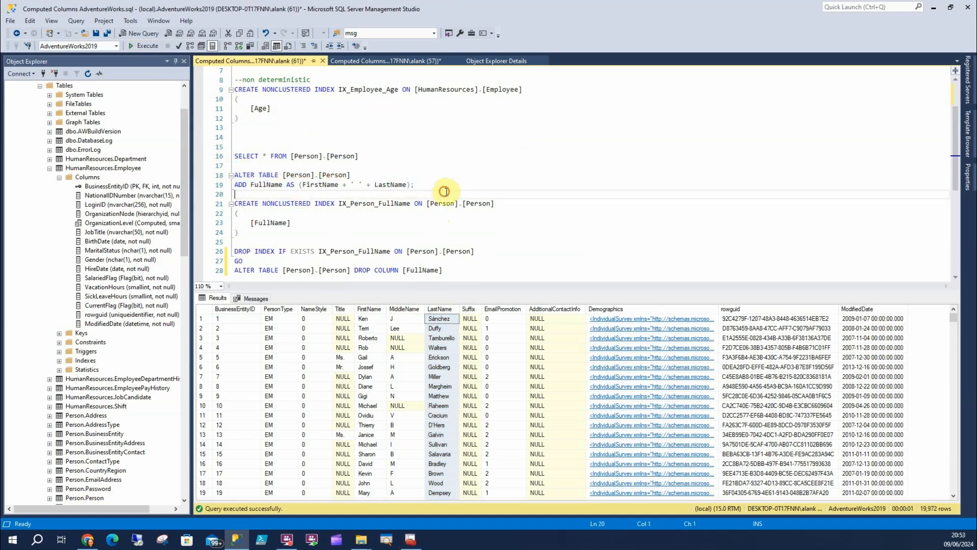
left_click(144, 46)
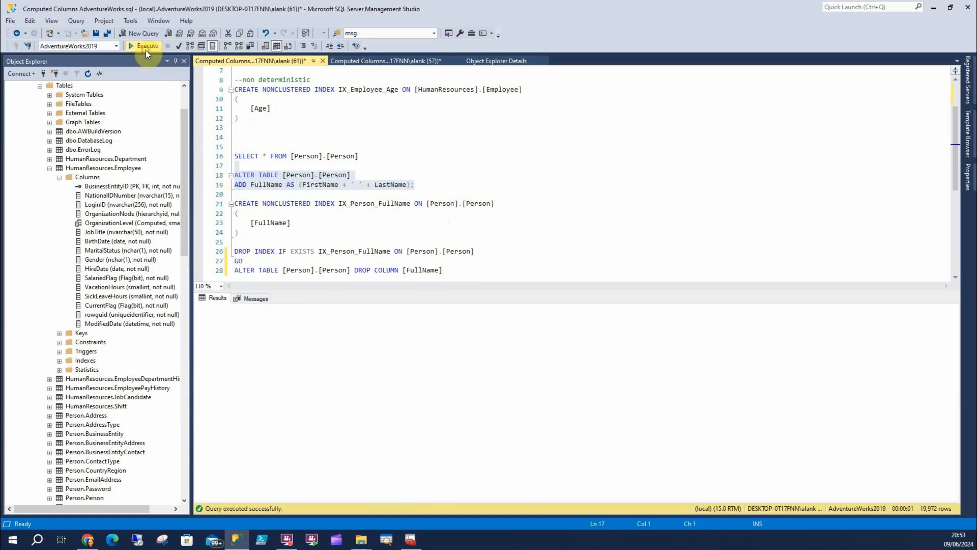
left_click(146, 45)
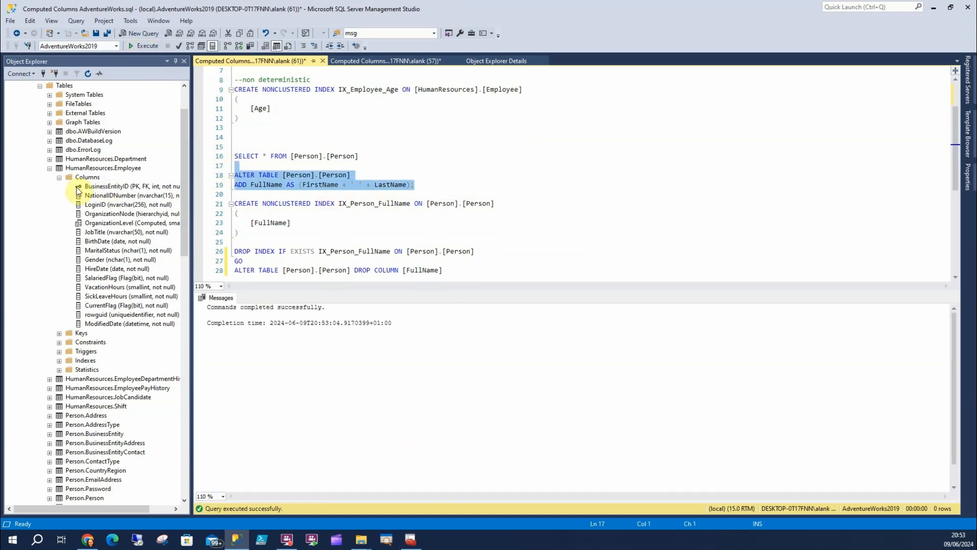
left_click(50, 167)
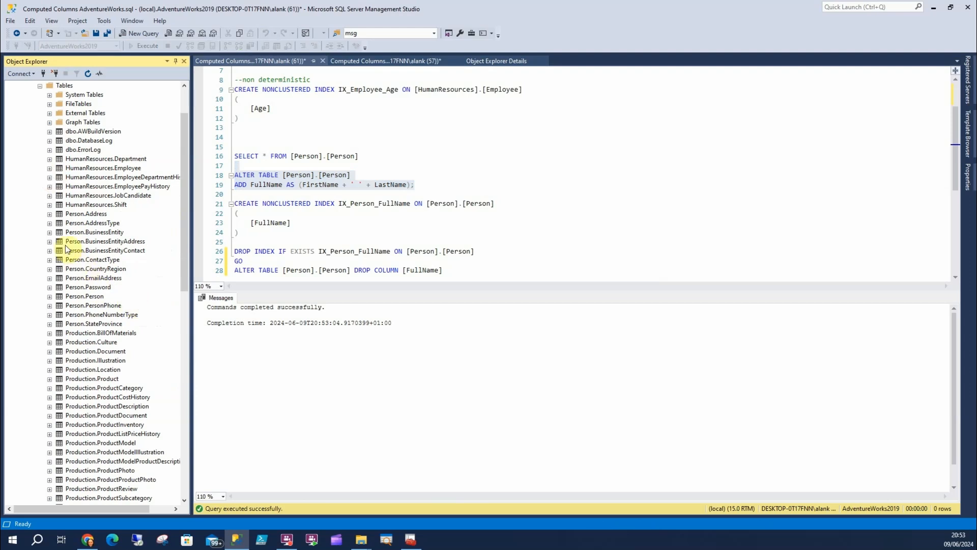
left_click(49, 300)
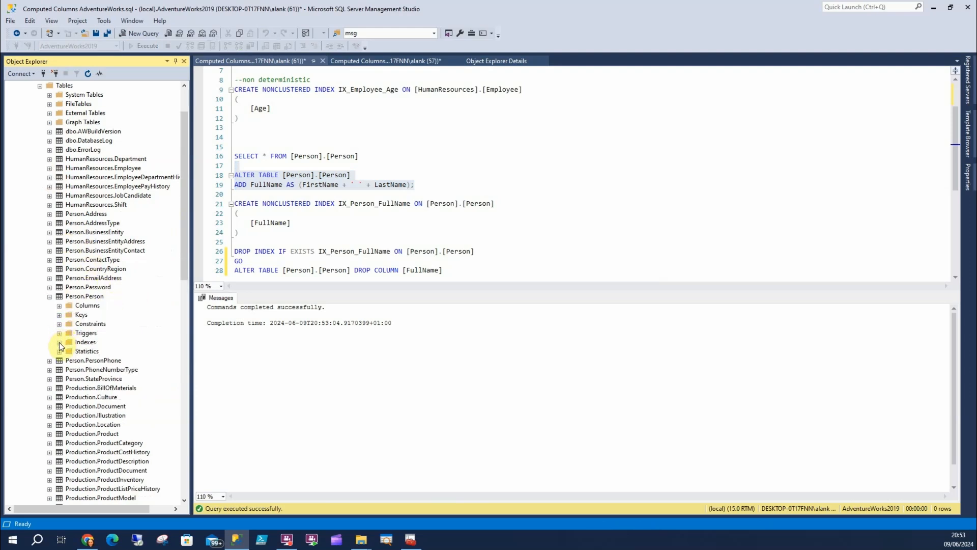
left_click(59, 305)
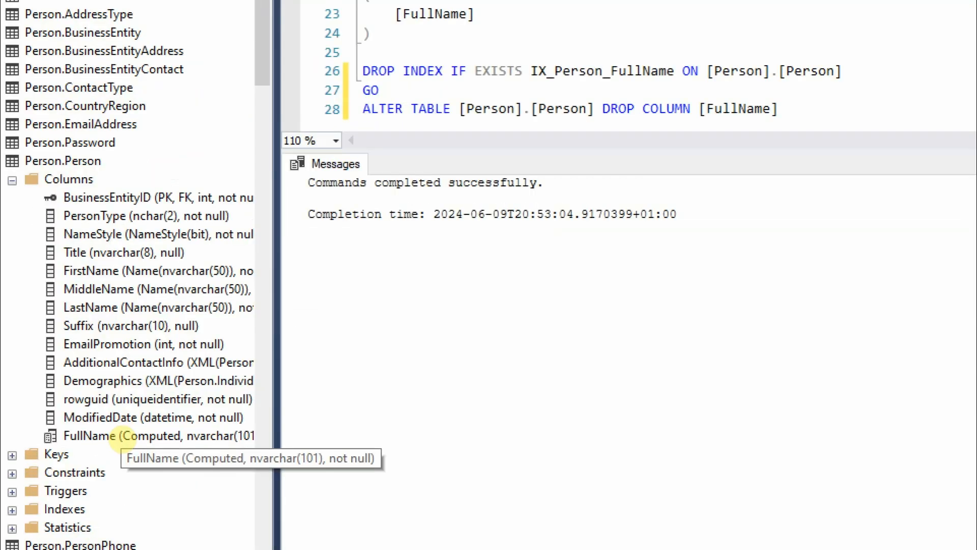
left_click(156, 435)
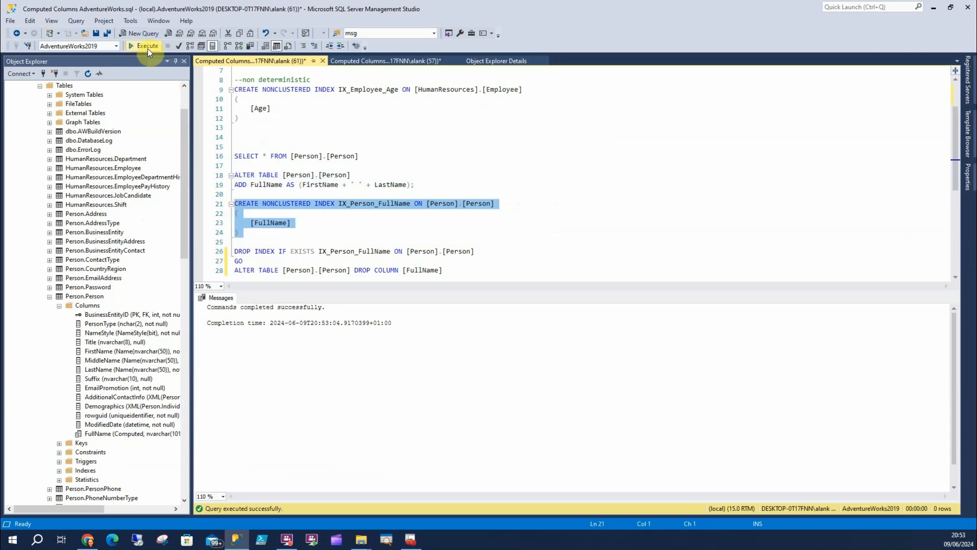
Create index IX_Person_FullName, see the FullName column drop fail, then drop the index and column.
left_click(144, 46)
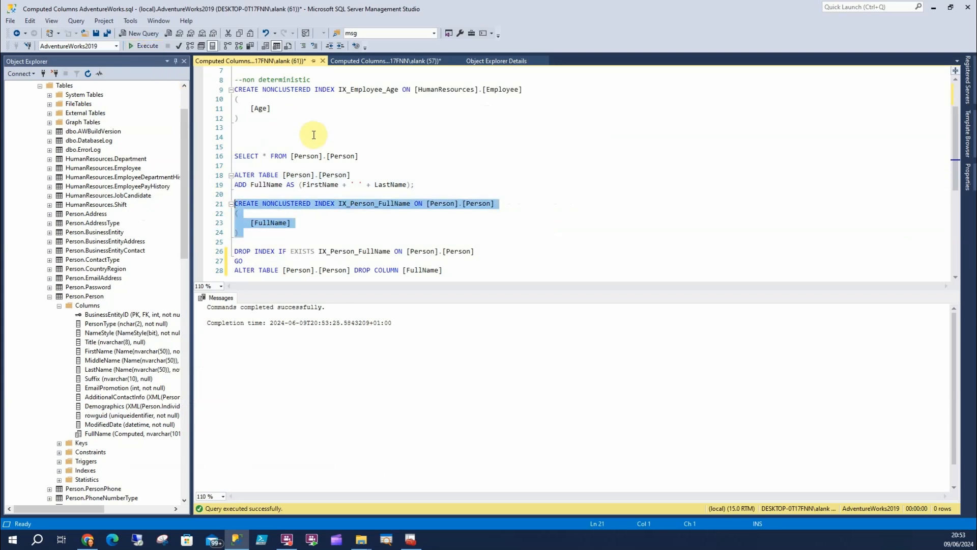
mouse_move(378, 156)
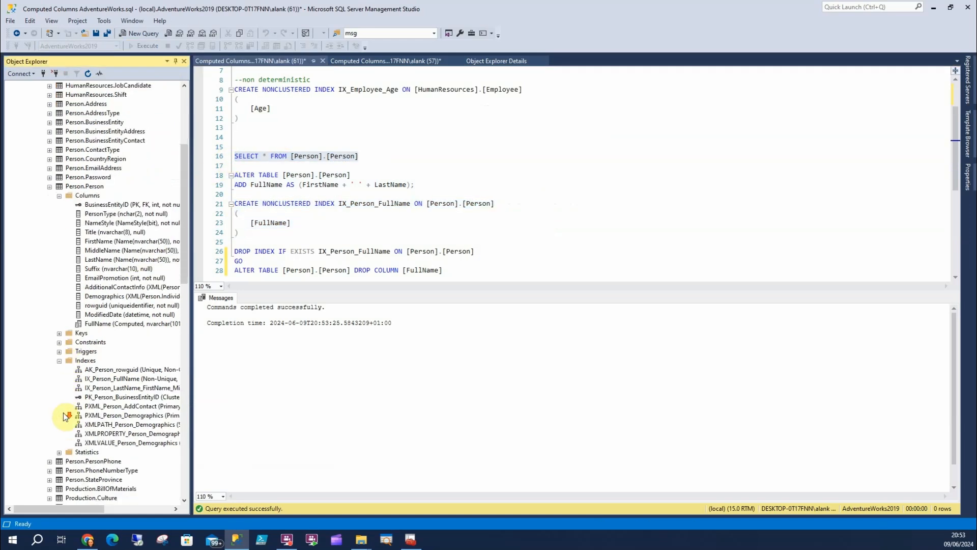
mouse_move(325, 222)
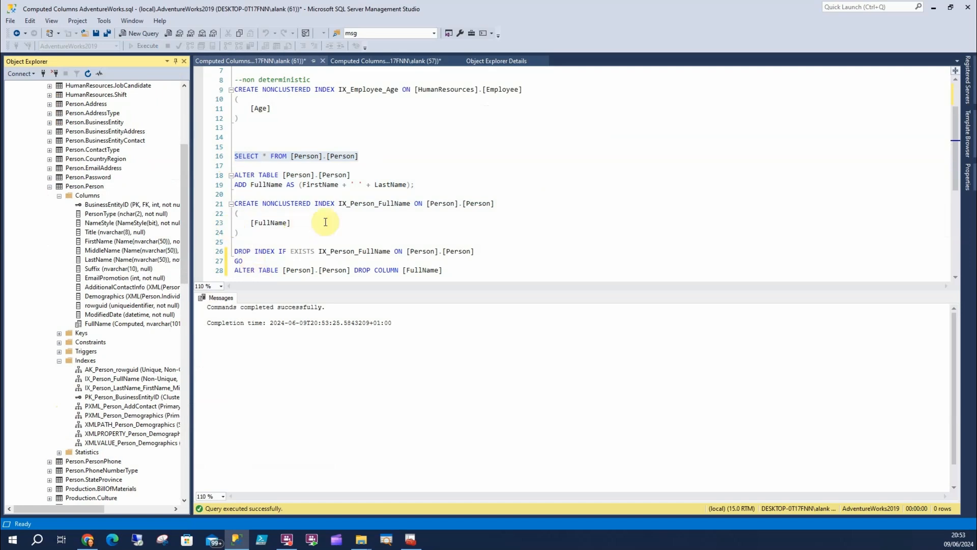
mouse_move(124, 386)
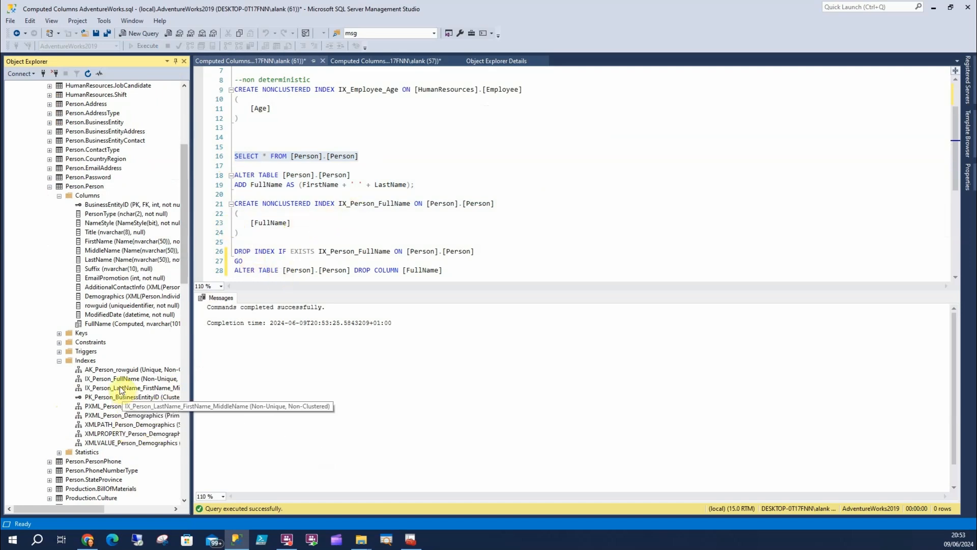
left_click(129, 378)
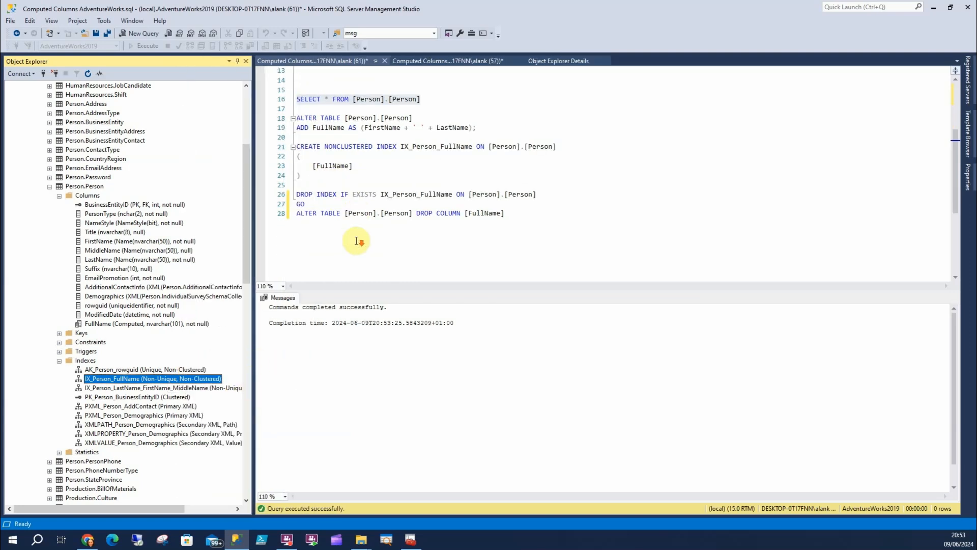
mouse_move(348, 219)
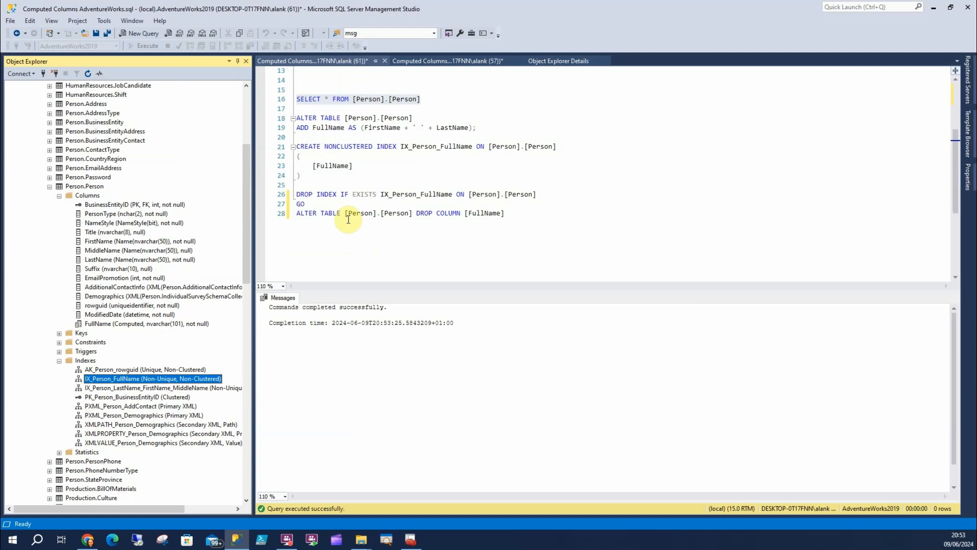
mouse_move(538, 209)
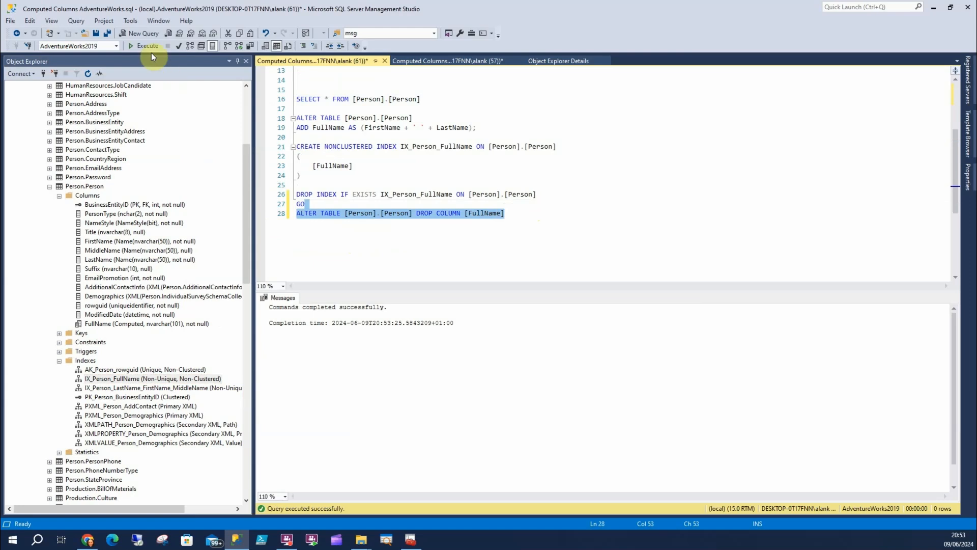
left_click(144, 46)
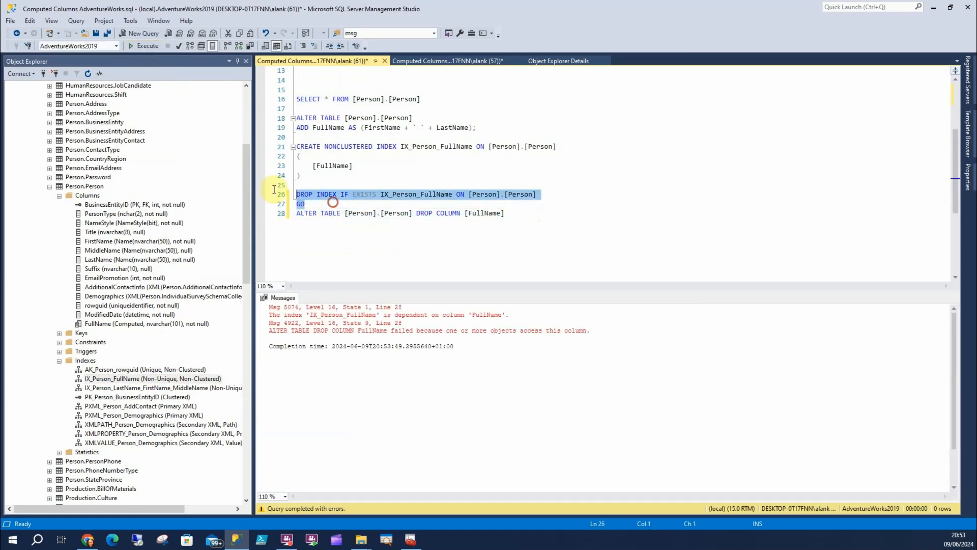
left_click(143, 45)
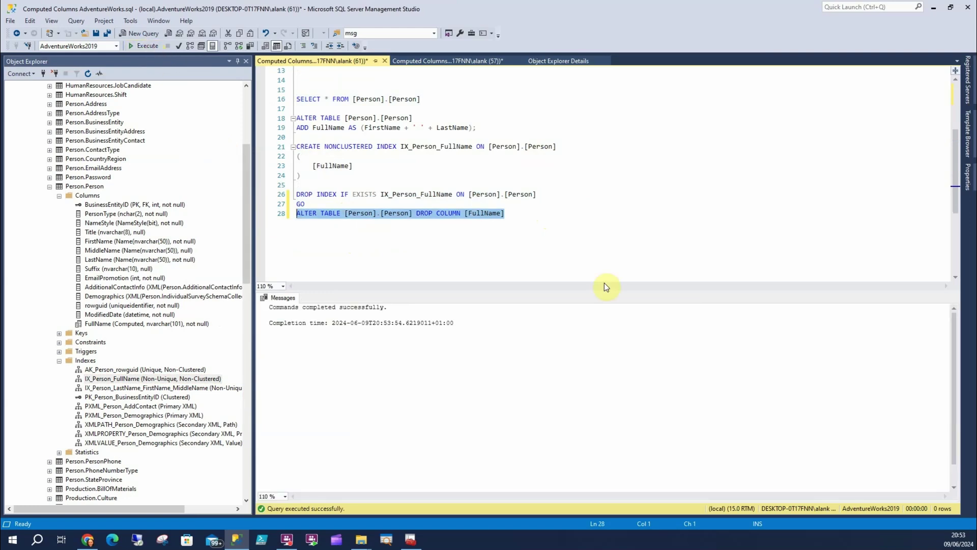
mouse_move(566, 256)
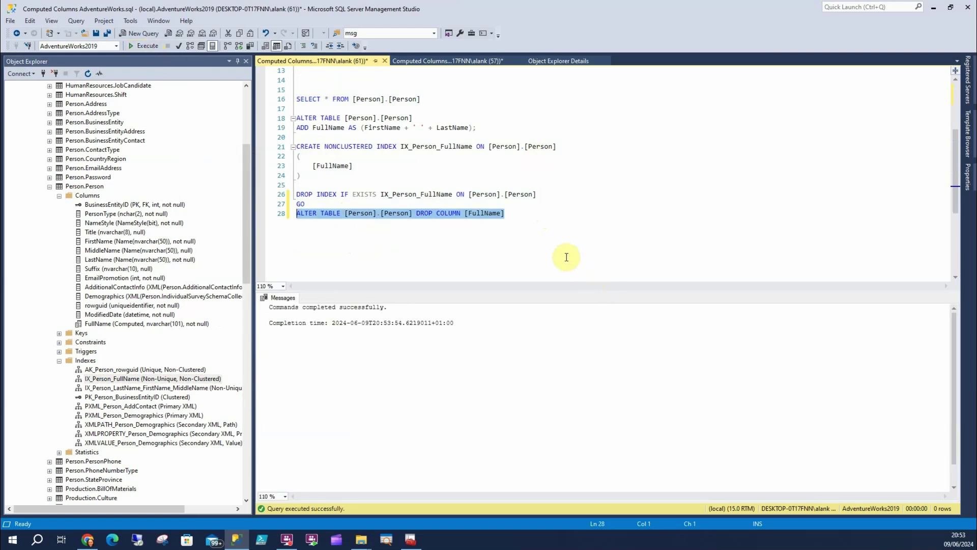
mouse_move(562, 228)
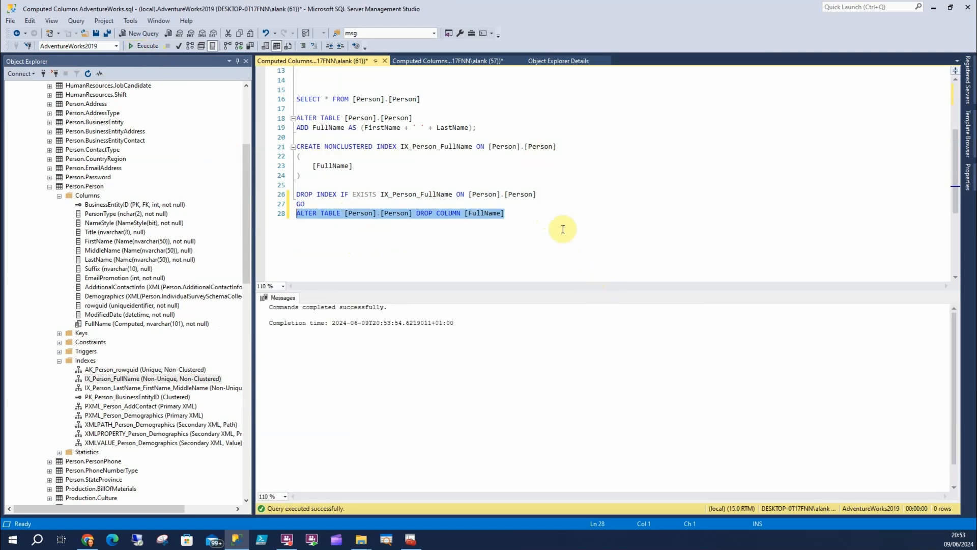
scroll("up", 3)
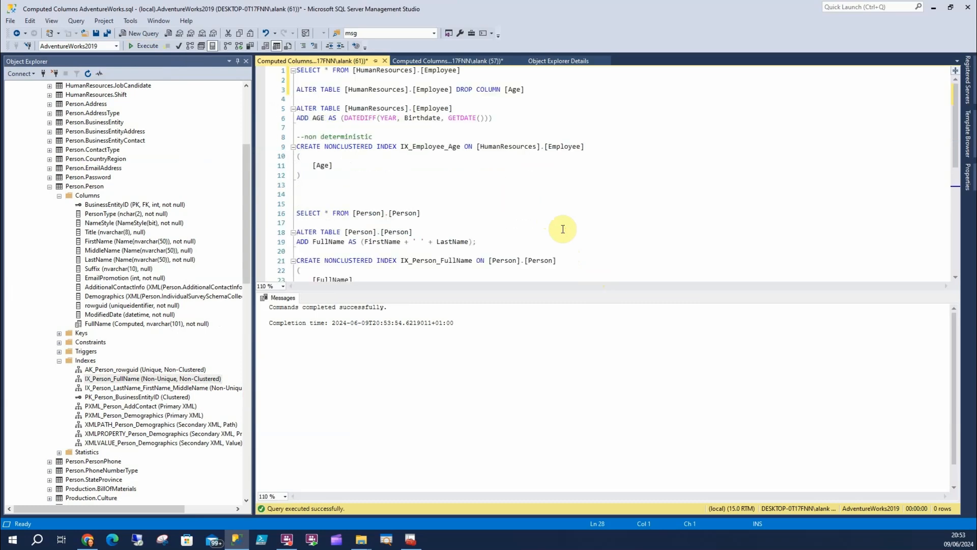